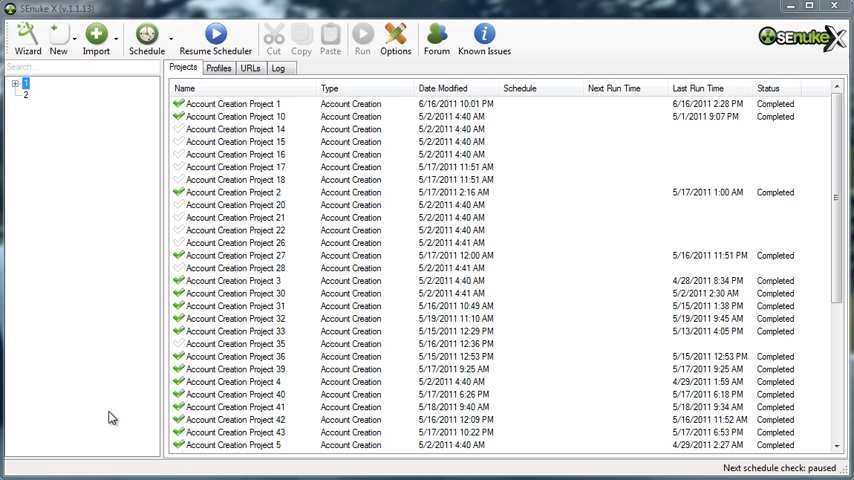
mouse_move(115, 414)
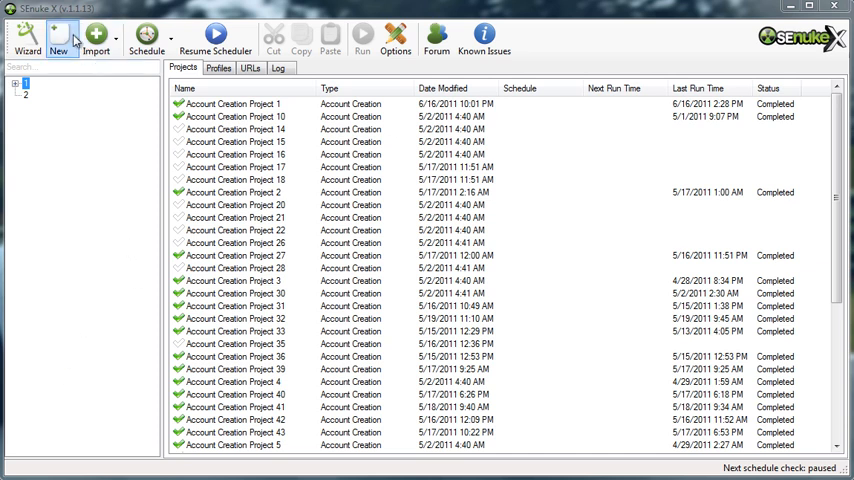
Step: Create and save a new root campaign named 'demo'
left_click(62, 34)
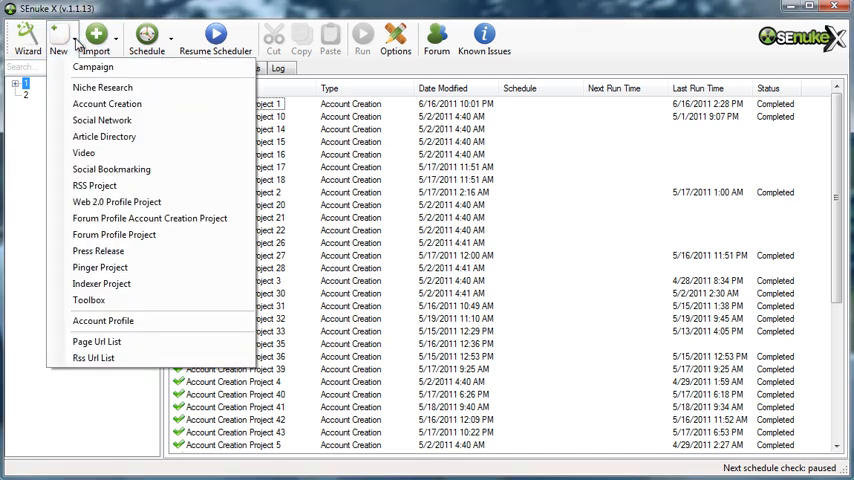
left_click(90, 68)
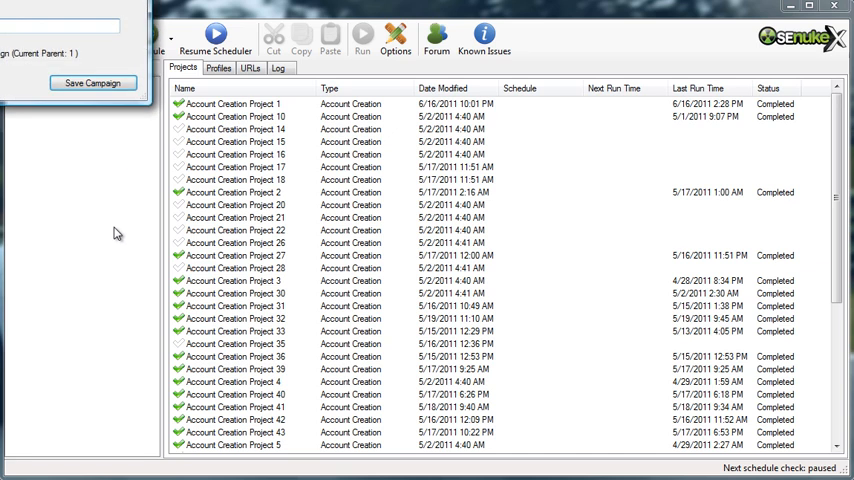
mouse_move(97, 150)
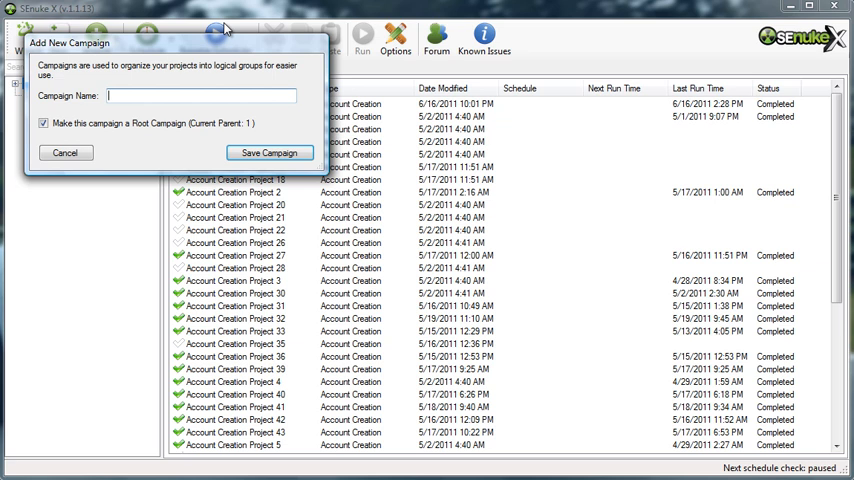
type("demo")
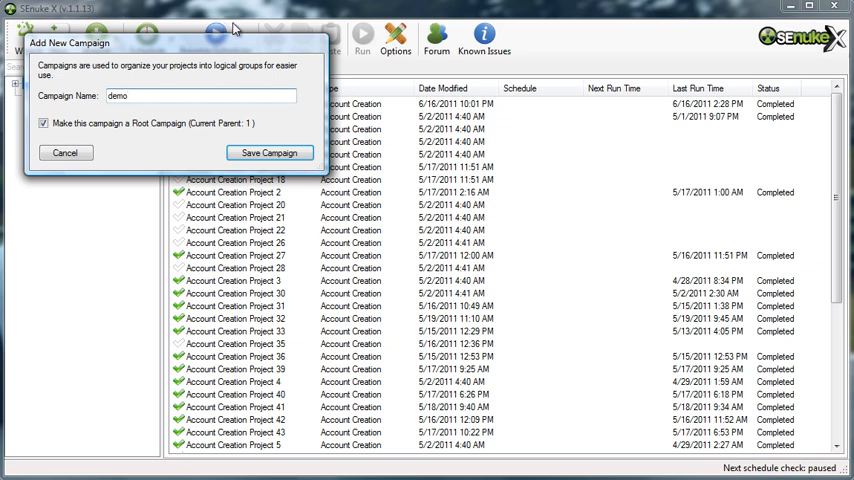
left_click(269, 152)
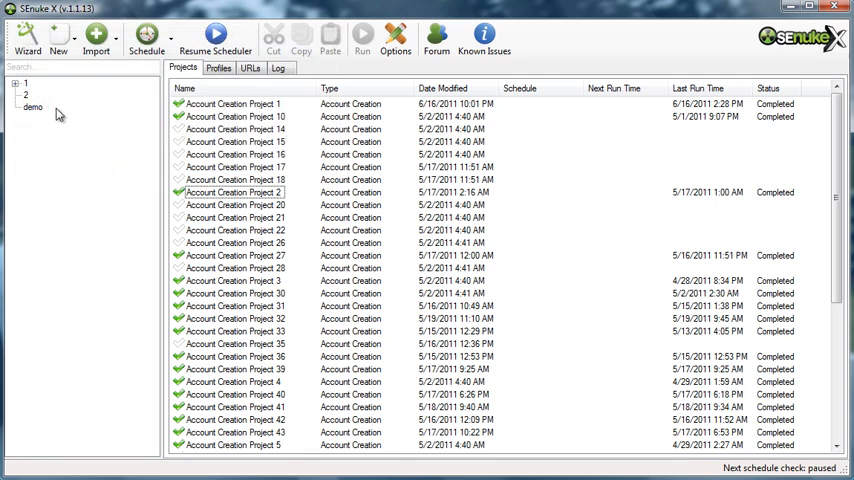
Step: Add New Account Creation Project 1 to the demo campaign and open it
left_click(33, 108)
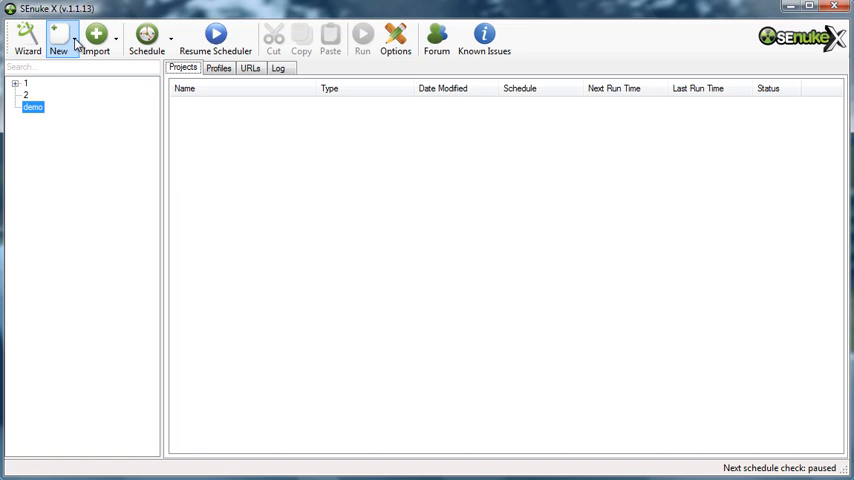
left_click(62, 35)
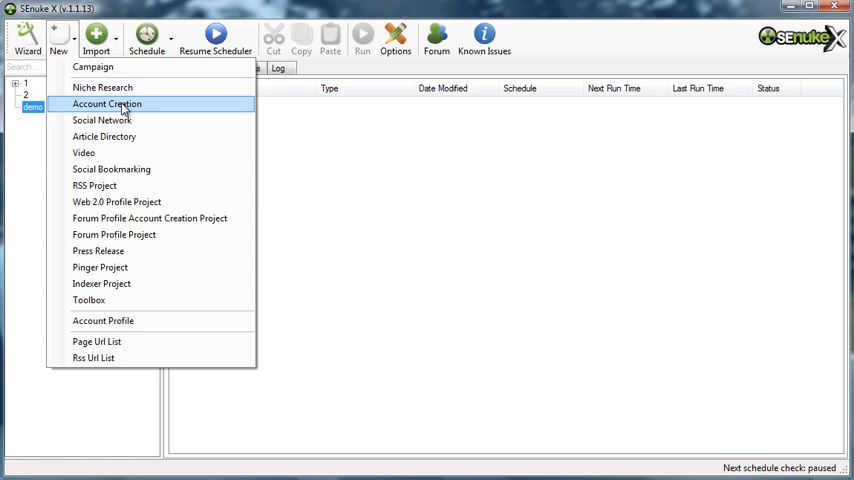
left_click(108, 105)
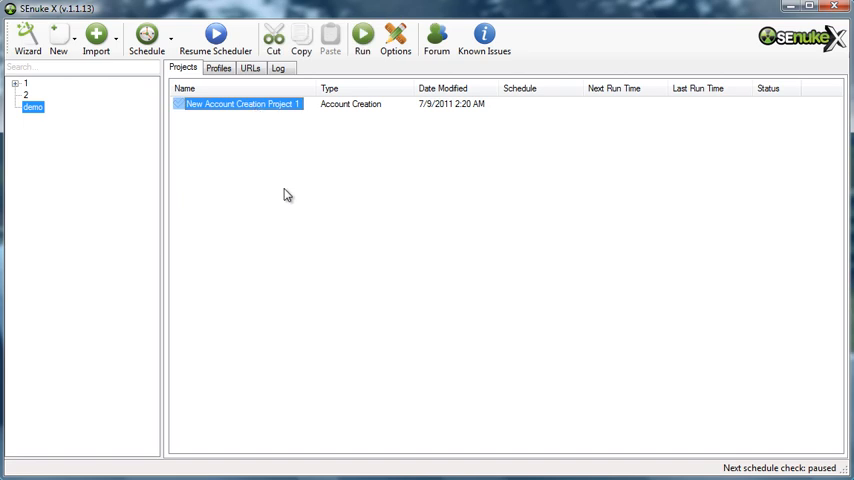
double_click(244, 105)
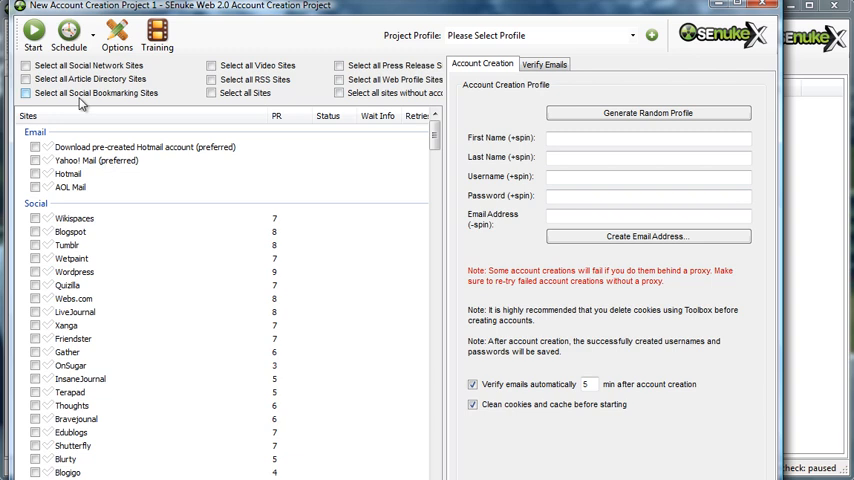
Step: Select all social network, bookmarking, RSS and press release sites, then generate a random profile
left_click(26, 65)
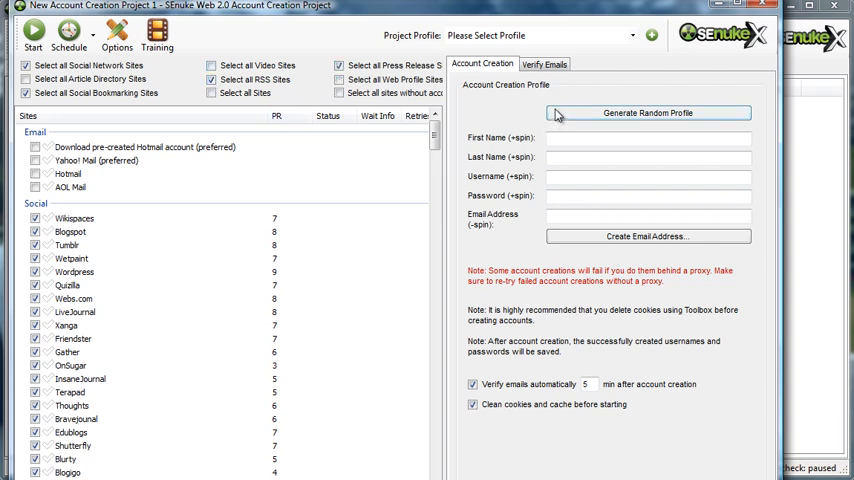
left_click(647, 112)
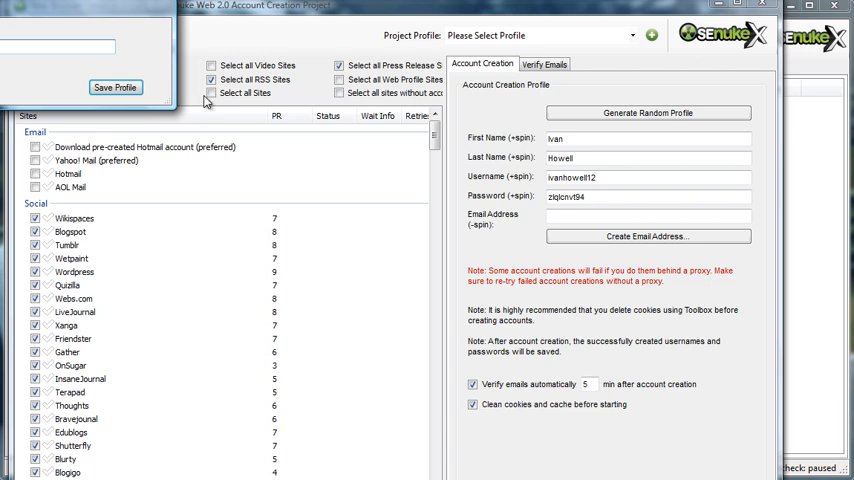
Step: Save the generated Ivan Howell details as a profile and enter an email address
left_click(106, 87)
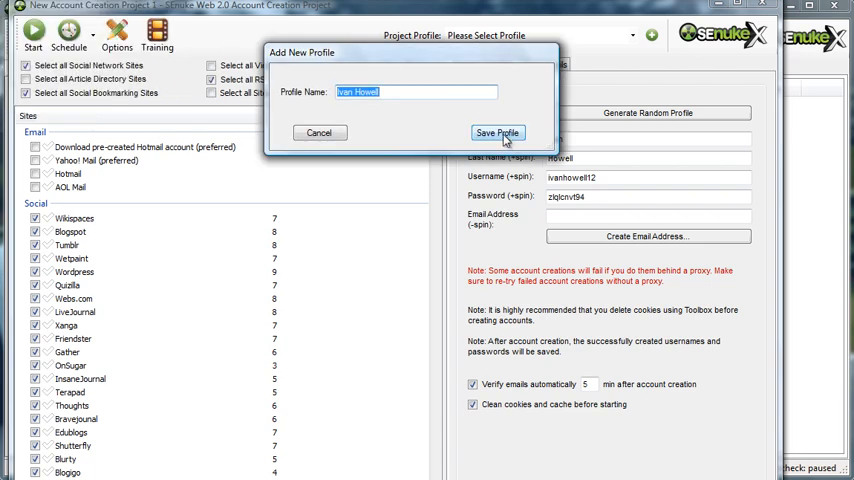
left_click(496, 132)
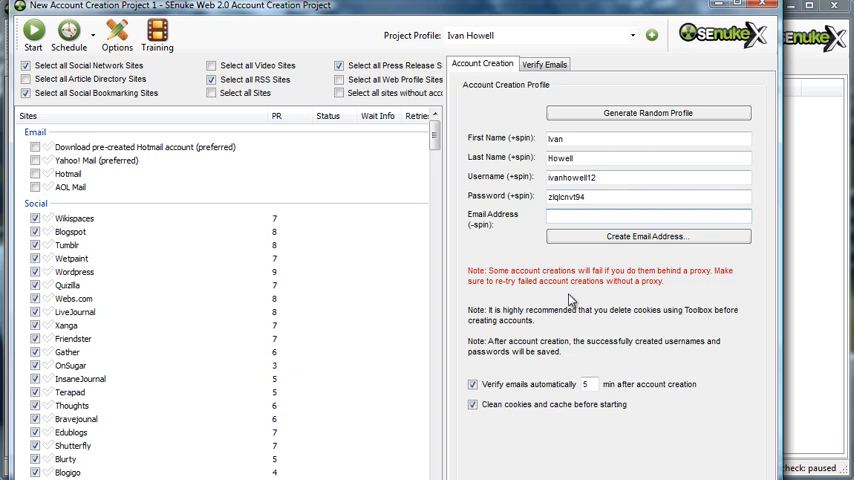
type("Ivan")
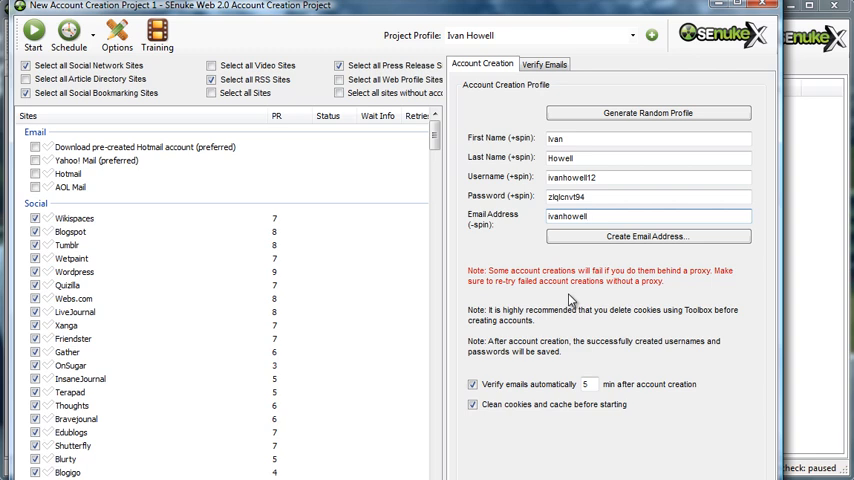
type("@emo")
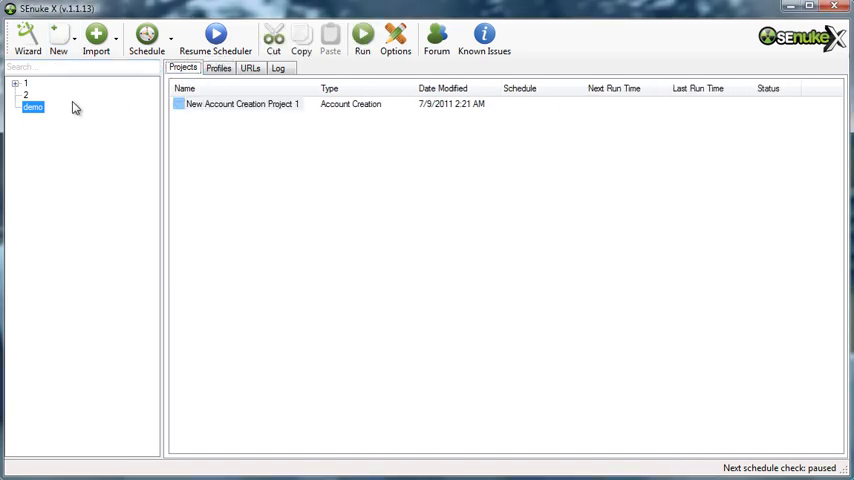
Step: Add New Social Network Project 1 to demo and open its editor
left_click(61, 30)
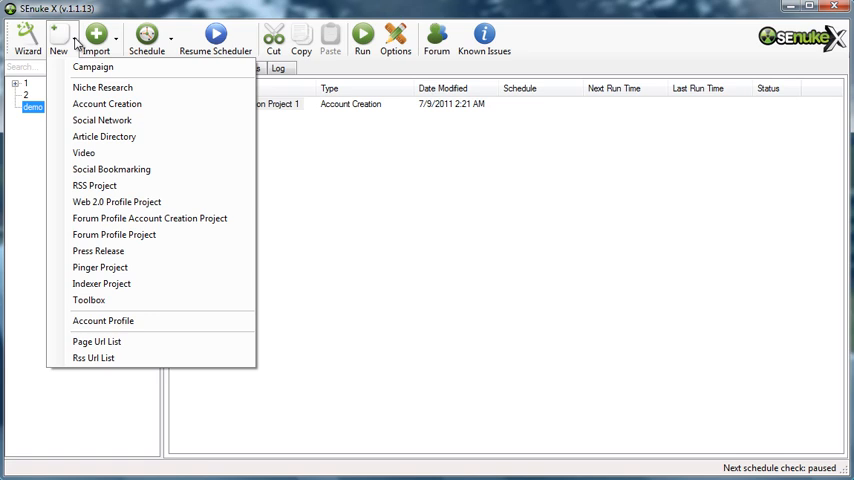
mouse_move(110, 120)
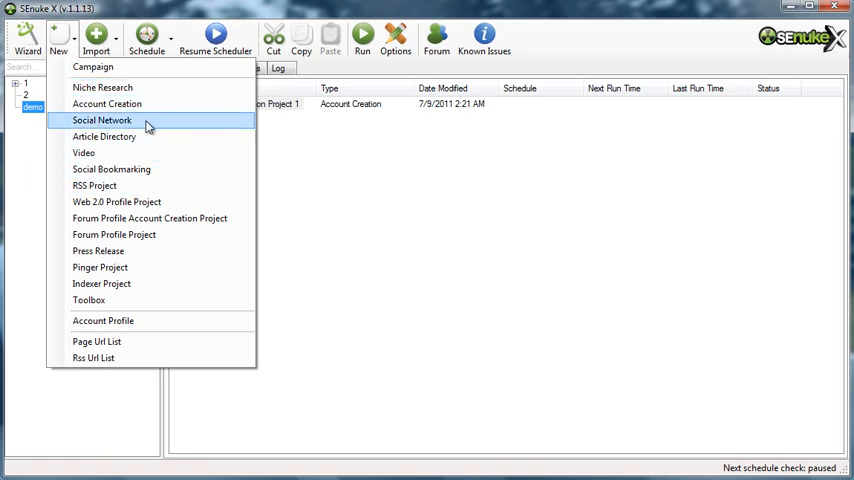
left_click(102, 120)
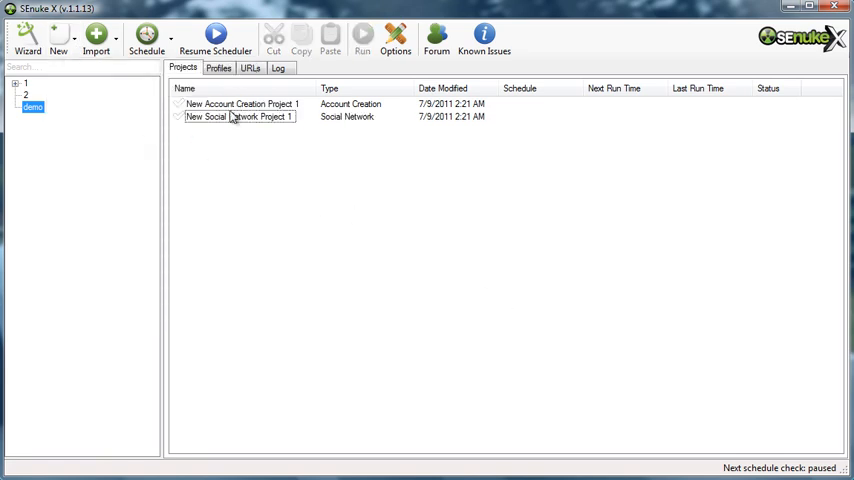
mouse_move(223, 123)
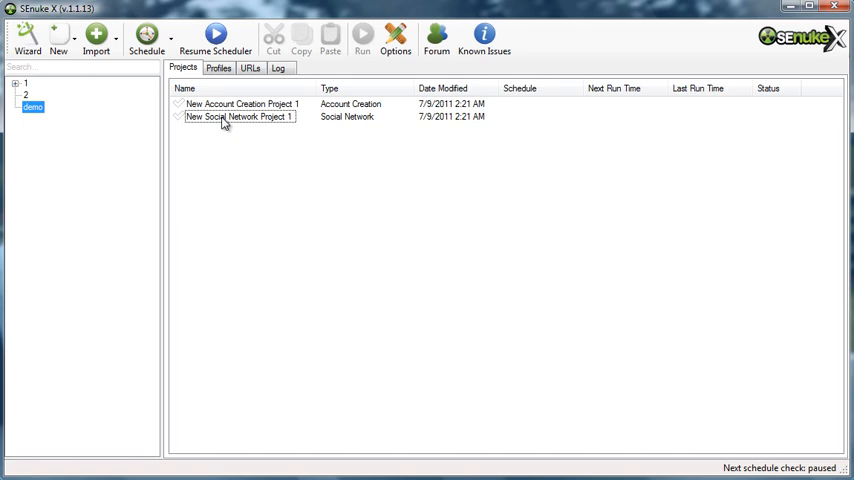
left_click(238, 115)
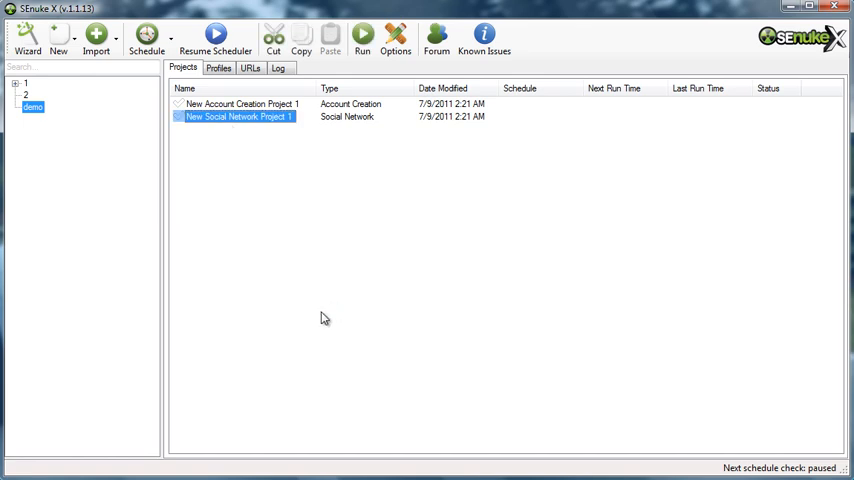
double_click(238, 115)
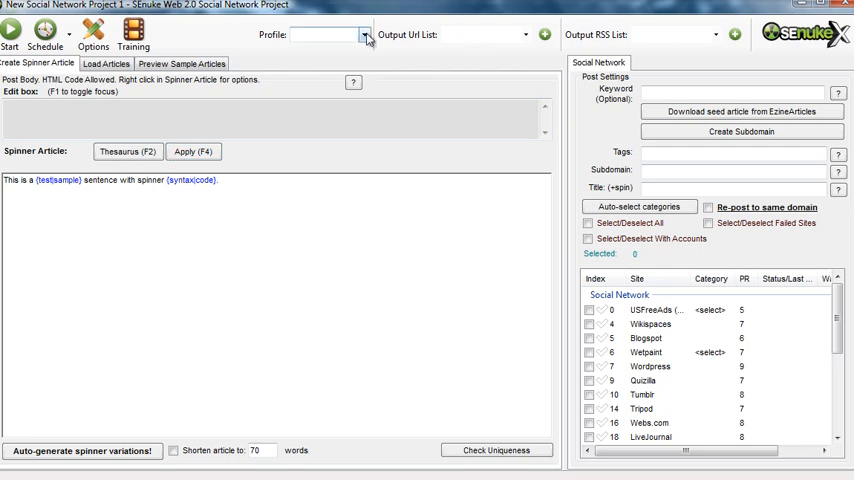
left_click(361, 33)
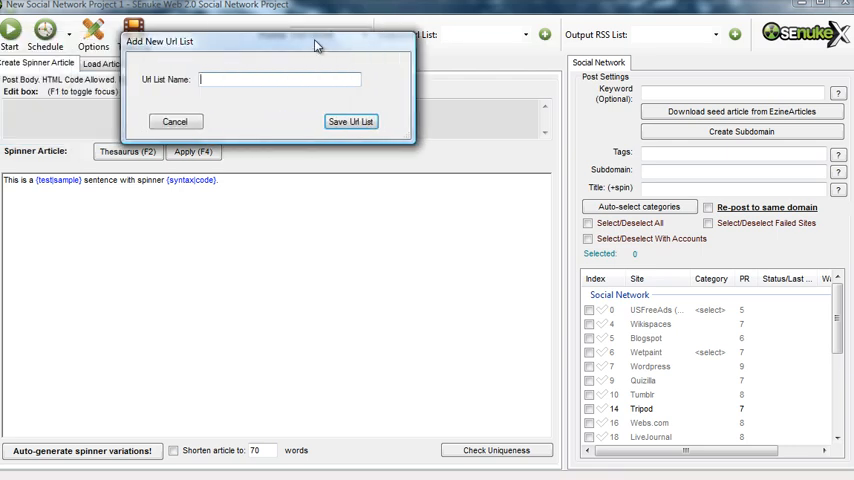
type("social networking")
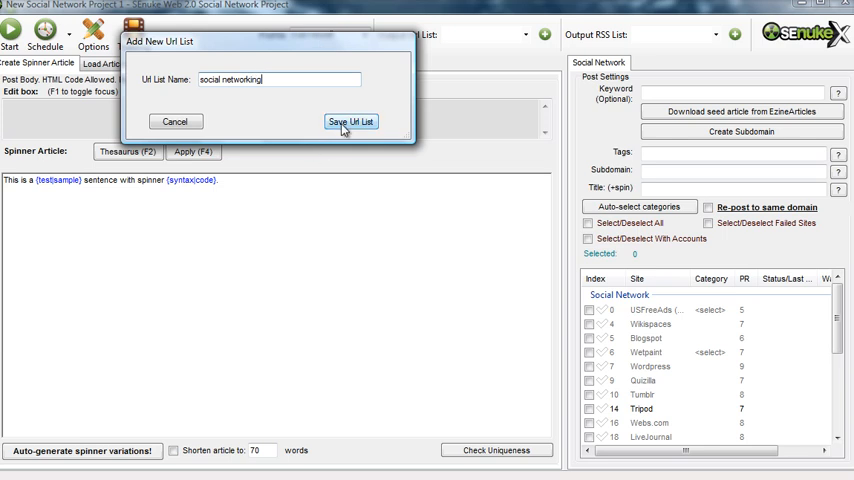
left_click(351, 121)
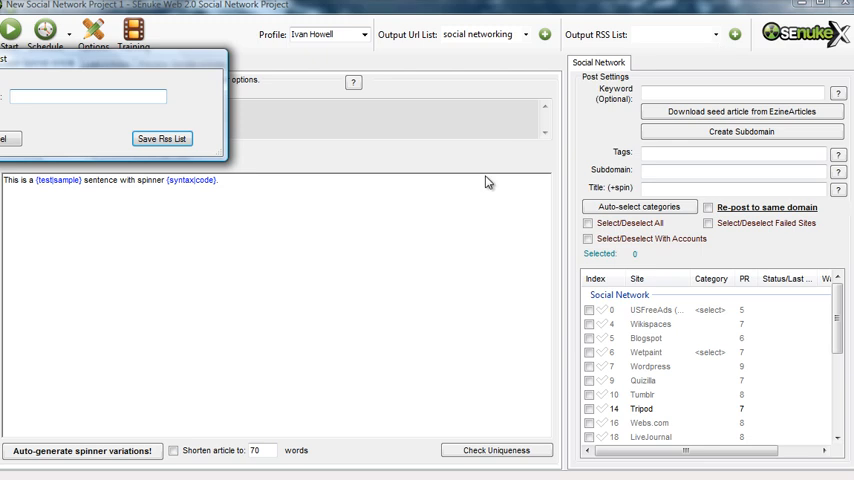
type("social ne")
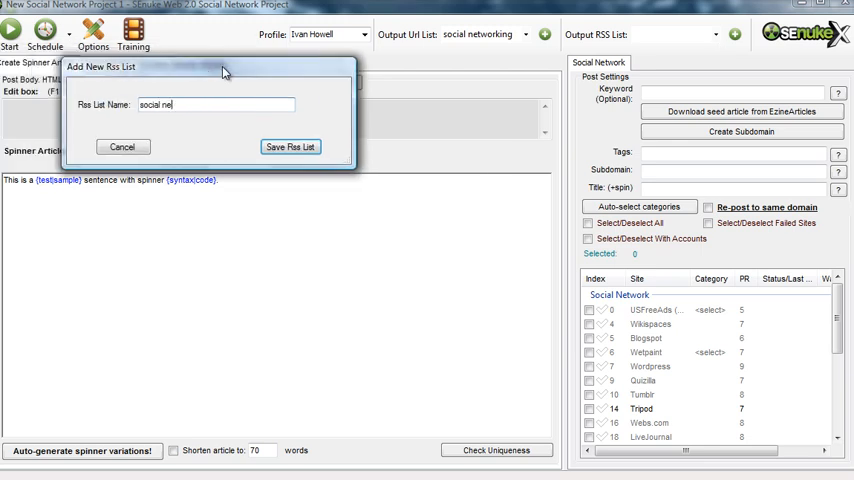
left_click(291, 146)
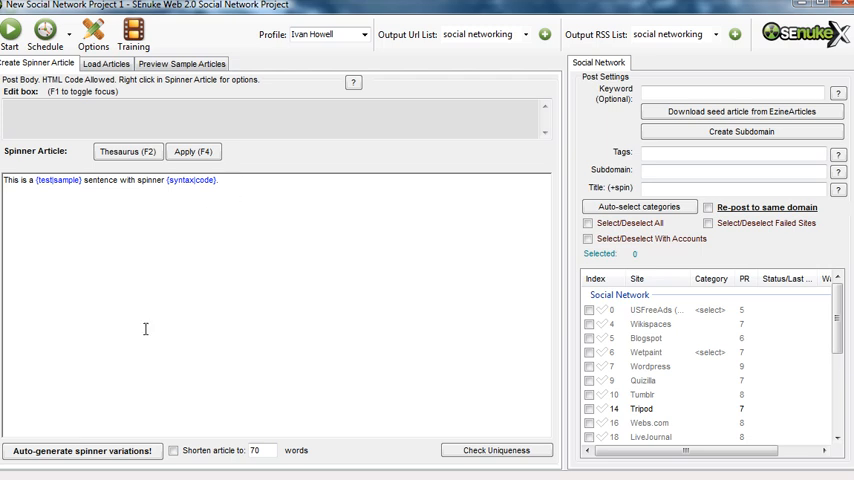
mouse_move(72, 345)
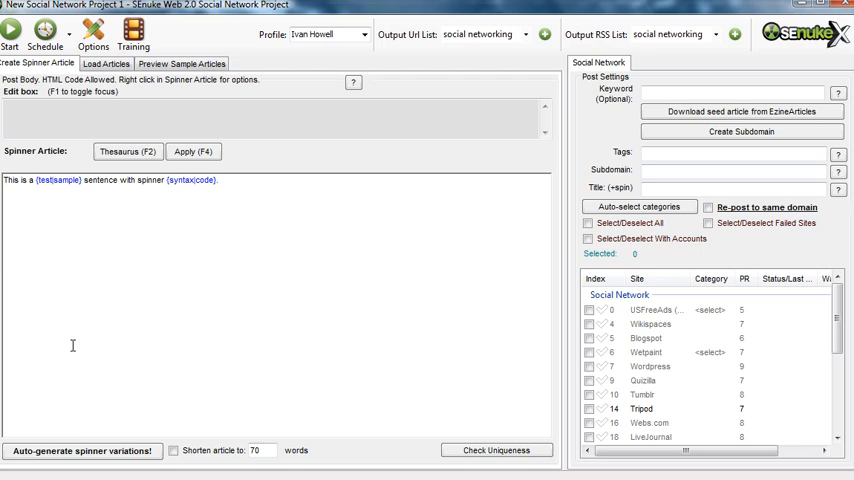
mouse_move(411, 291)
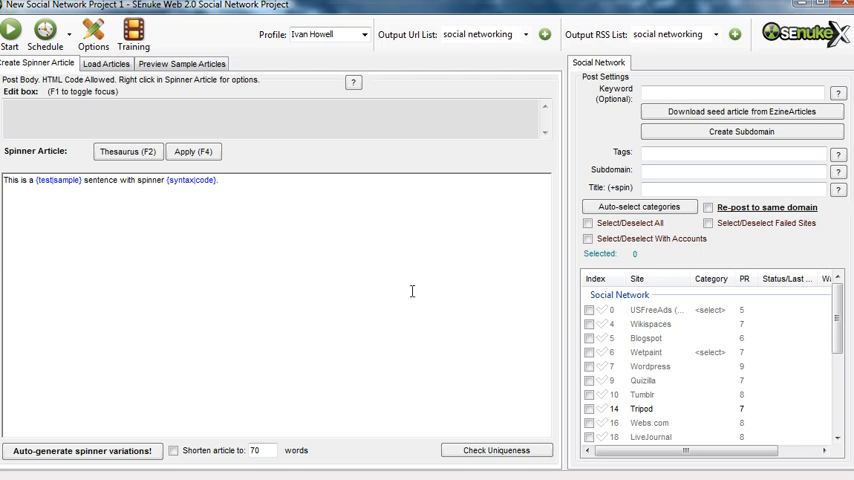
mouse_move(394, 257)
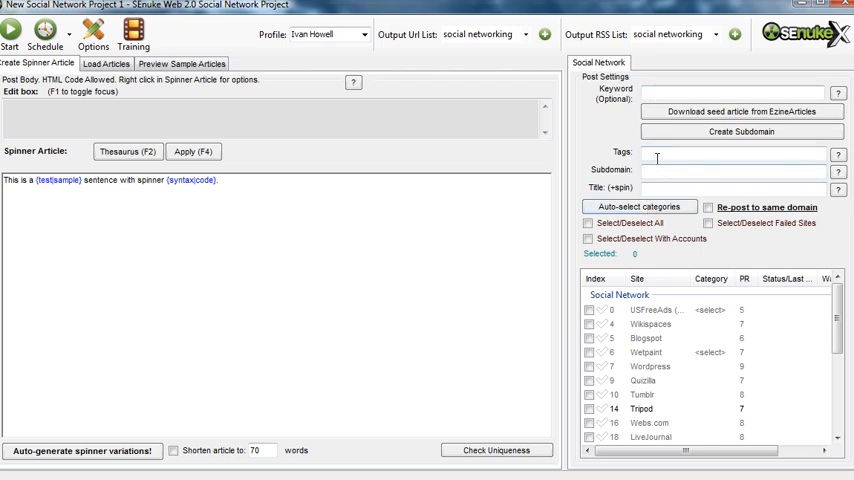
Step: Enter tags 'demo, demo2, demo3', subdomain 'demo' and title 'demo'
type("demo, demo2, demo3")
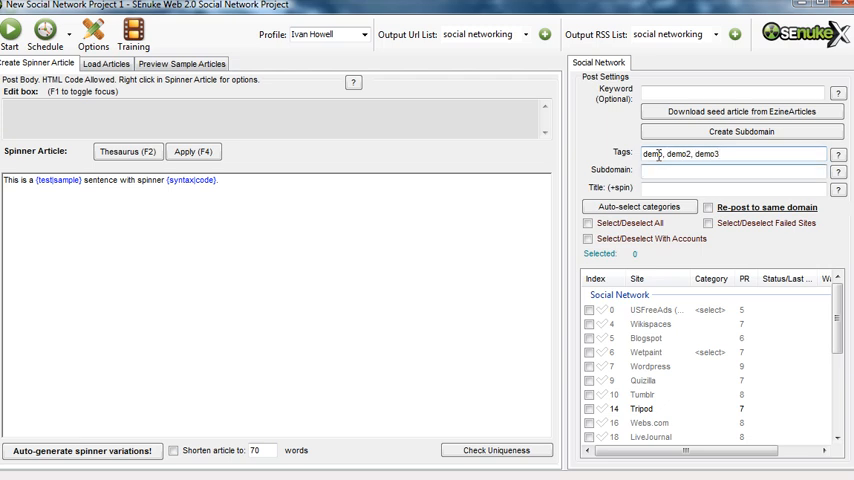
type("demo")
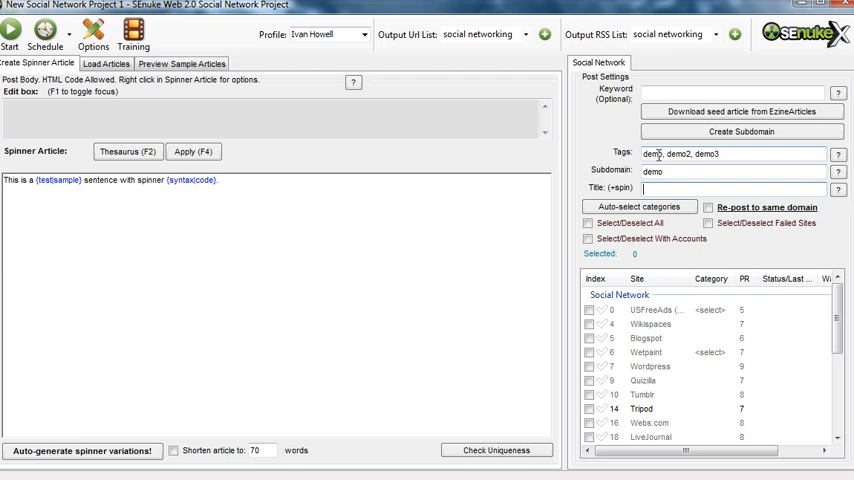
type("demo")
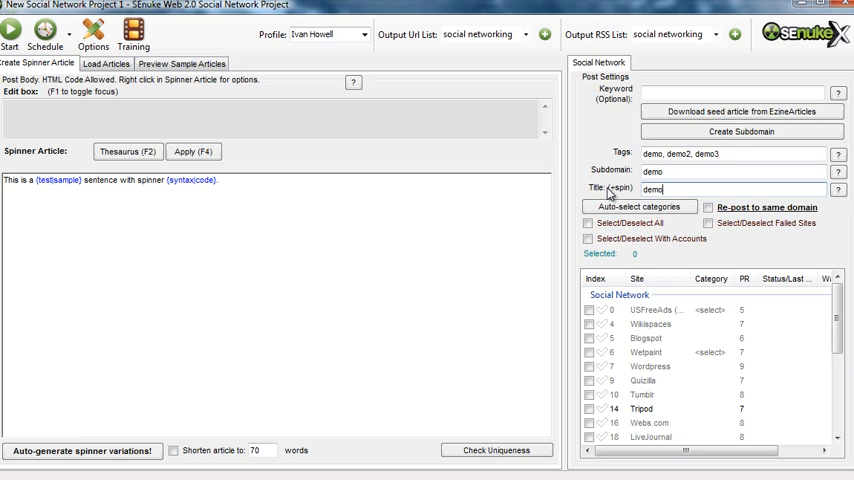
mouse_move(692, 345)
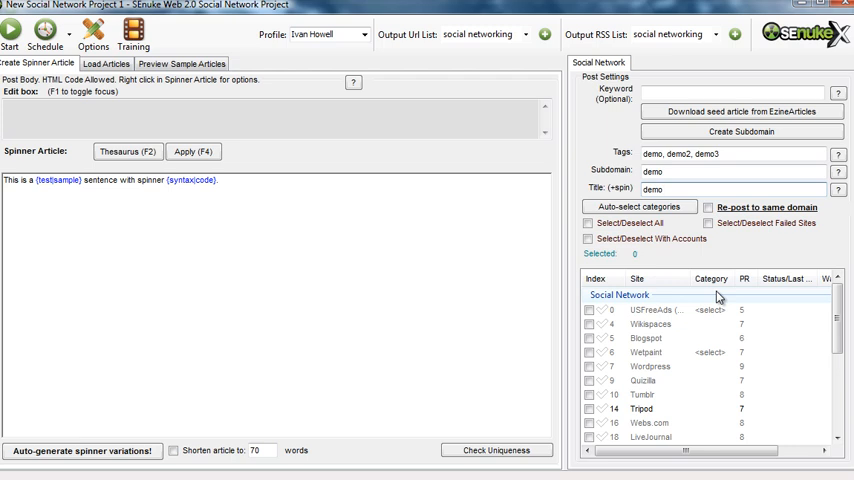
mouse_move(668, 280)
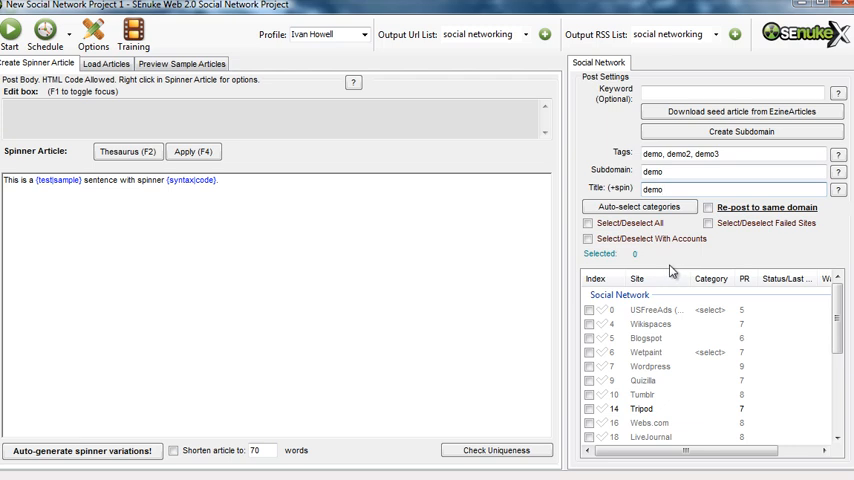
Step: Select sites with accounts, set Wetpaint's category to Games, and close the project
left_click(585, 238)
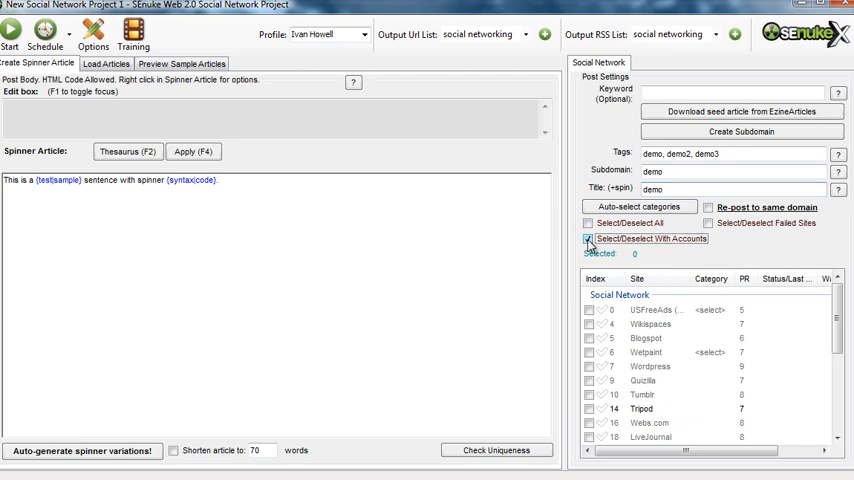
scroll("down", 3)
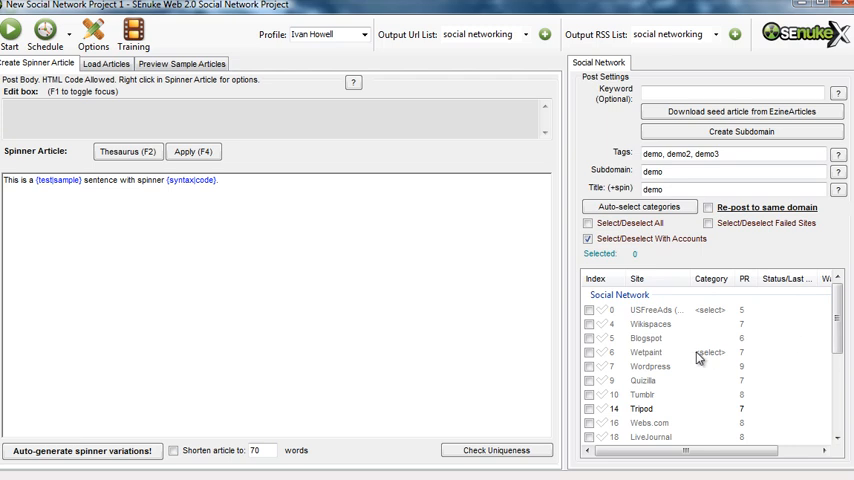
left_click(705, 352)
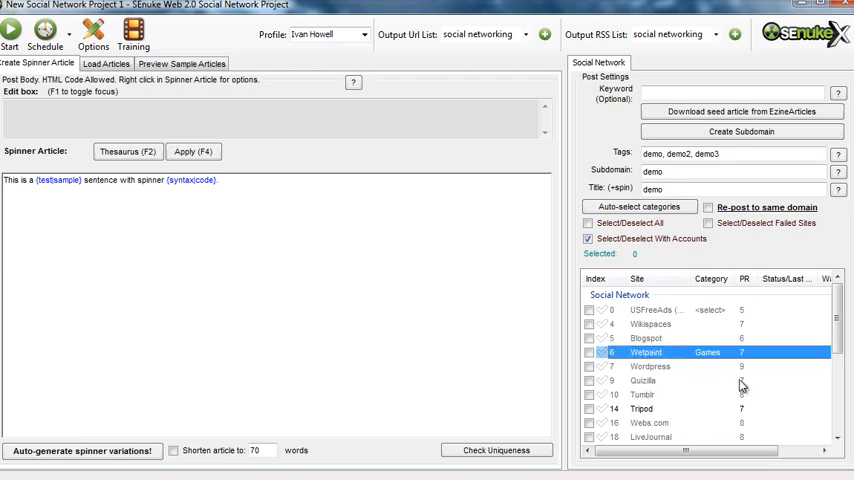
mouse_move(531, 303)
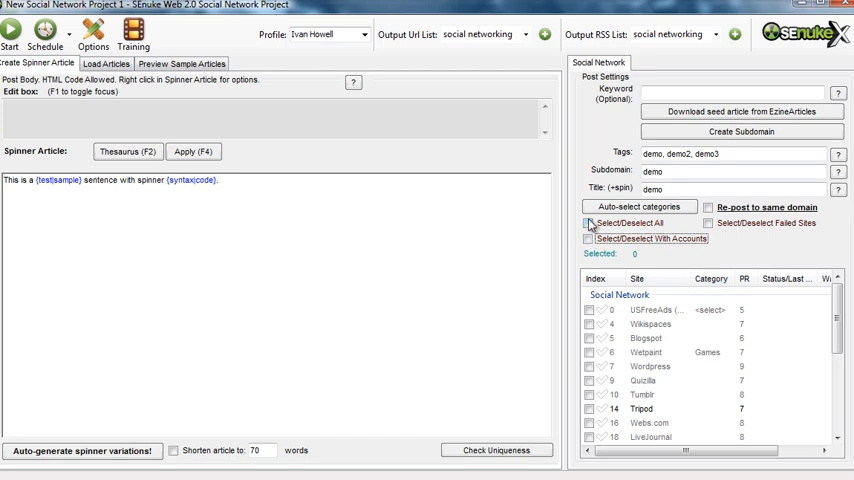
left_click(588, 223)
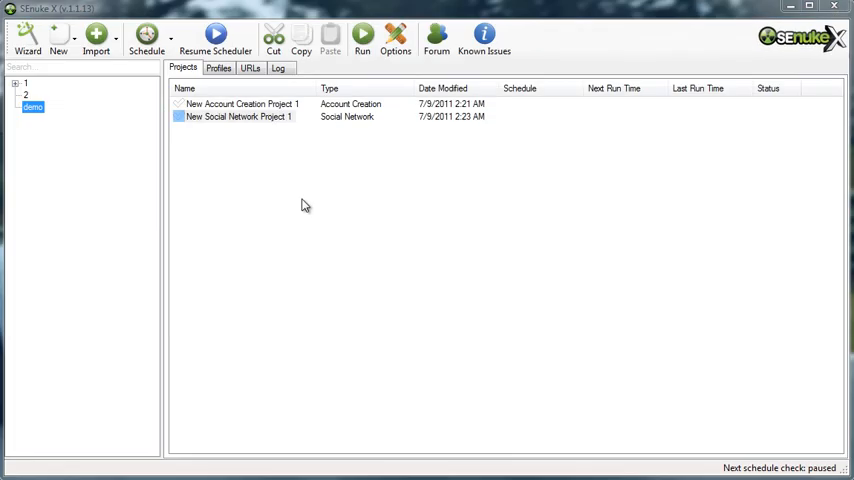
mouse_move(332, 18)
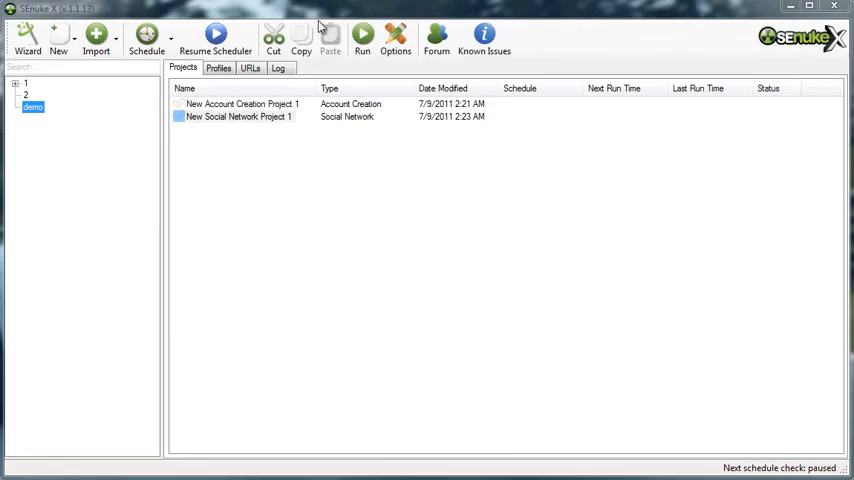
left_click(58, 28)
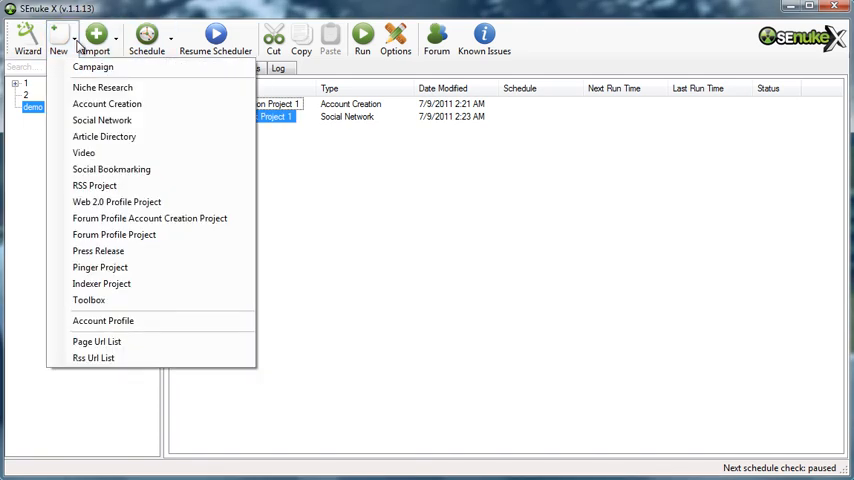
Step: Add New Social Bookmarking Project 1 to the campaign and open it
left_click(111, 169)
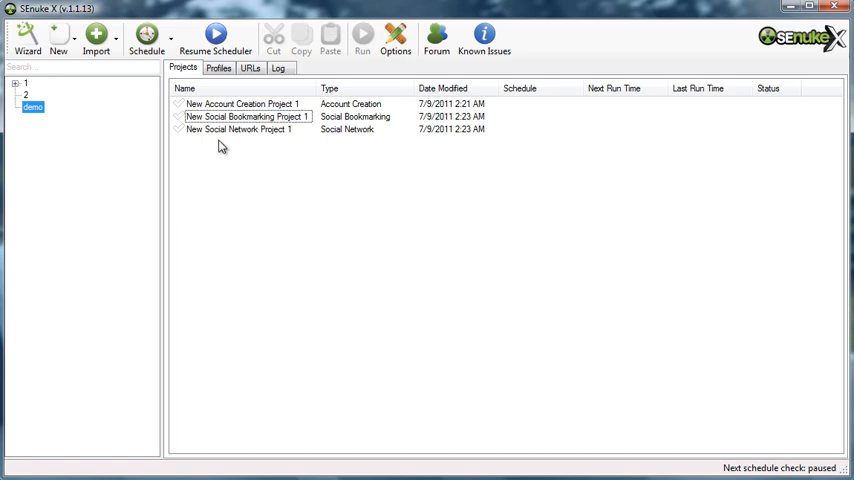
left_click(245, 117)
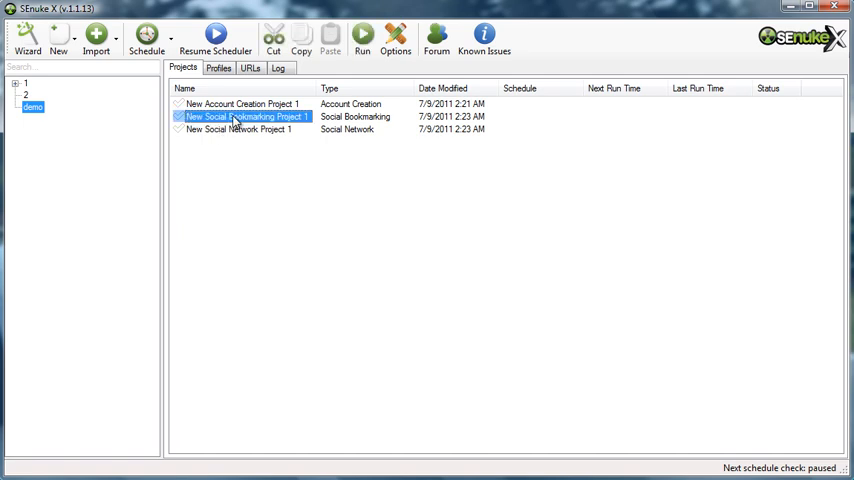
double_click(248, 123)
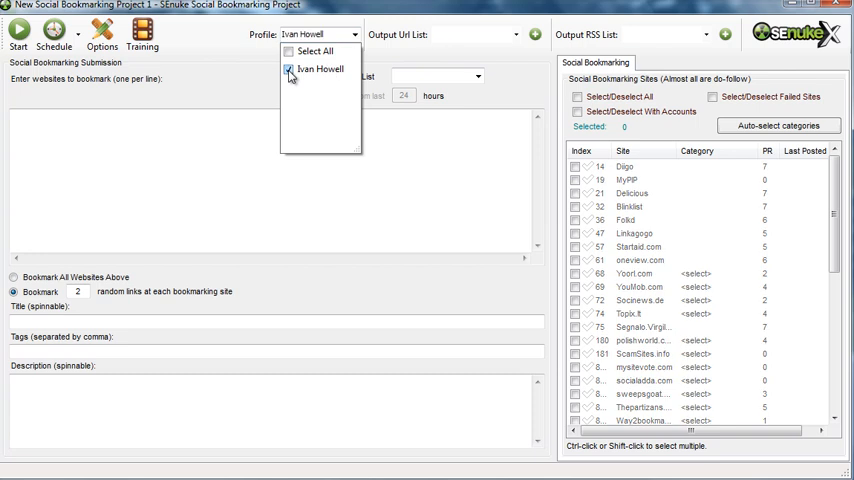
Step: Assign the profile, output to 'bookmarks', and source last-24-hour 'social networking' URLs
left_click(308, 68)
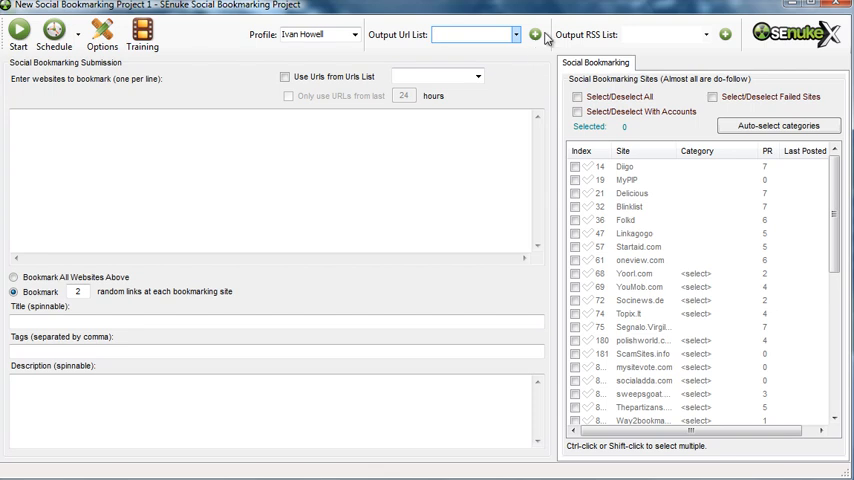
left_click(531, 34)
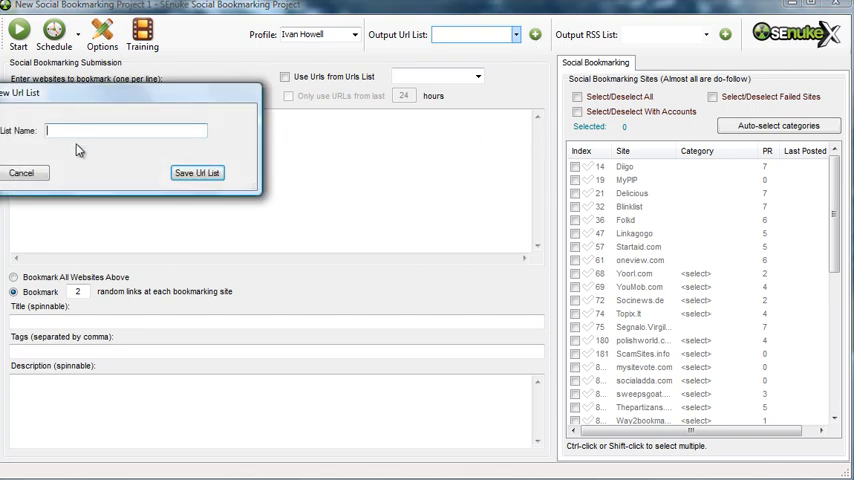
left_click(197, 172)
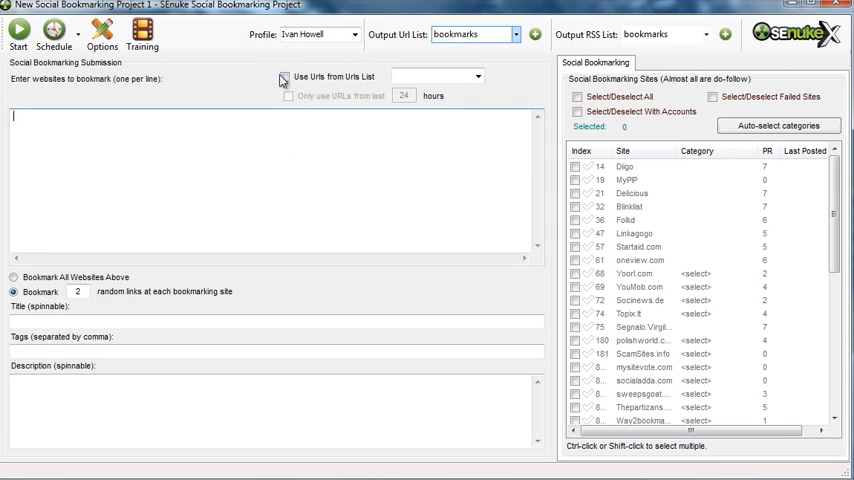
left_click(281, 78)
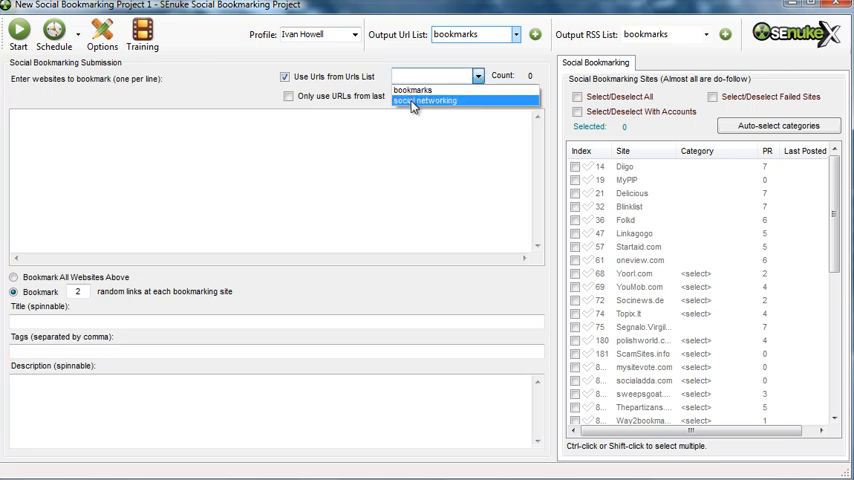
left_click(433, 98)
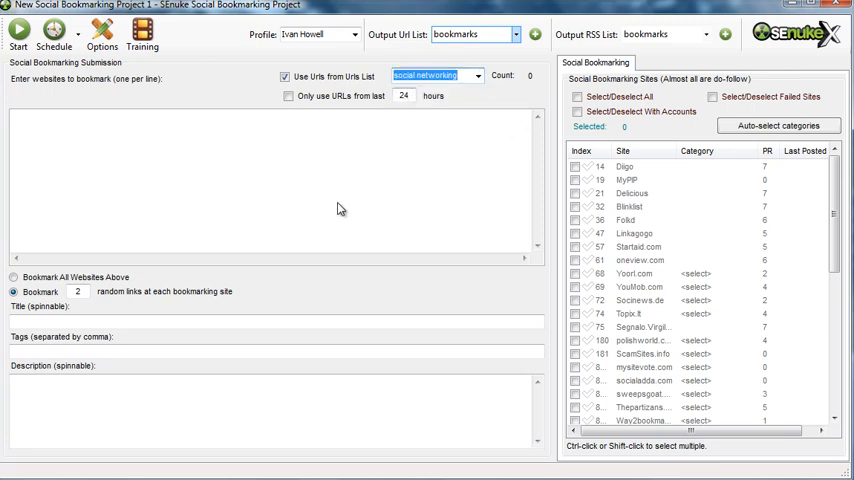
mouse_move(235, 63)
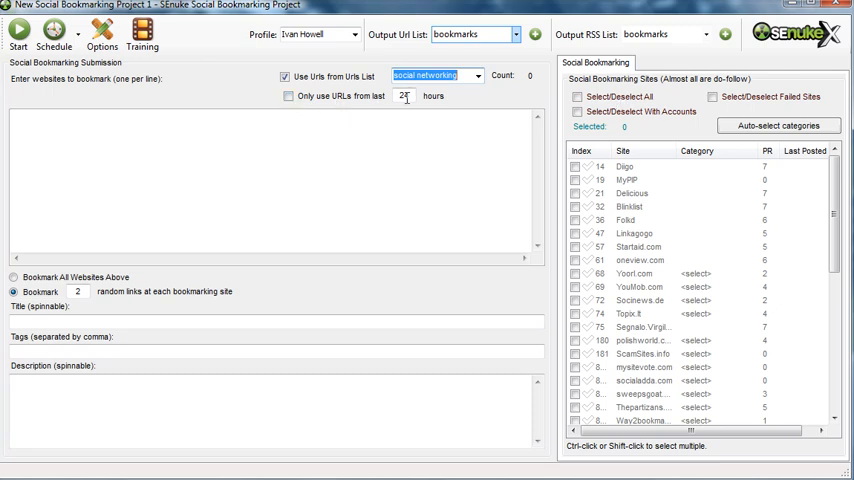
left_click(282, 97)
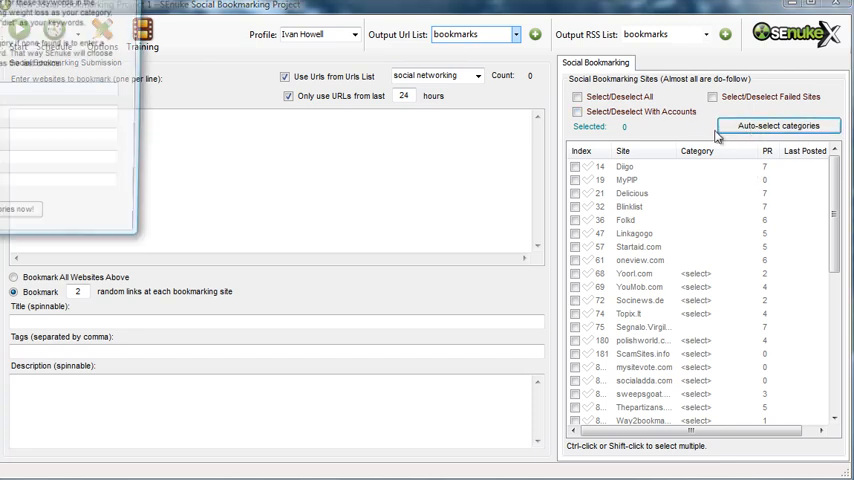
Step: Auto-select bookmarking site categories from keywords general, technology and politics
left_click(762, 125)
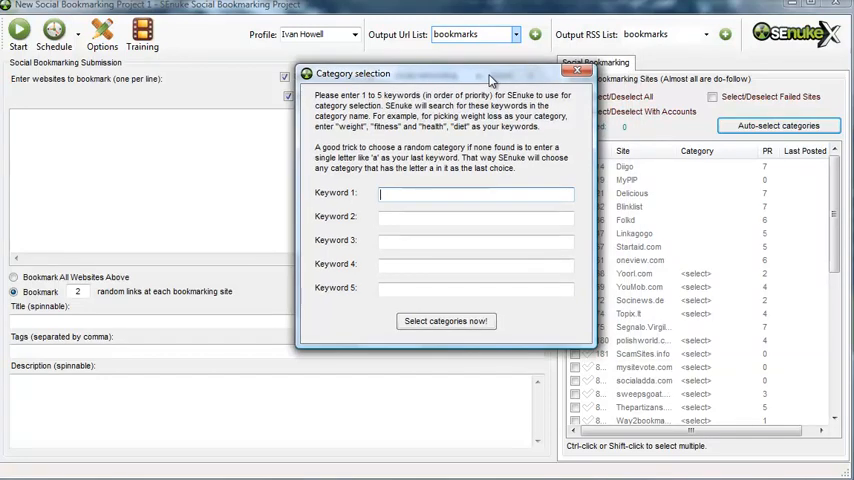
type("general")
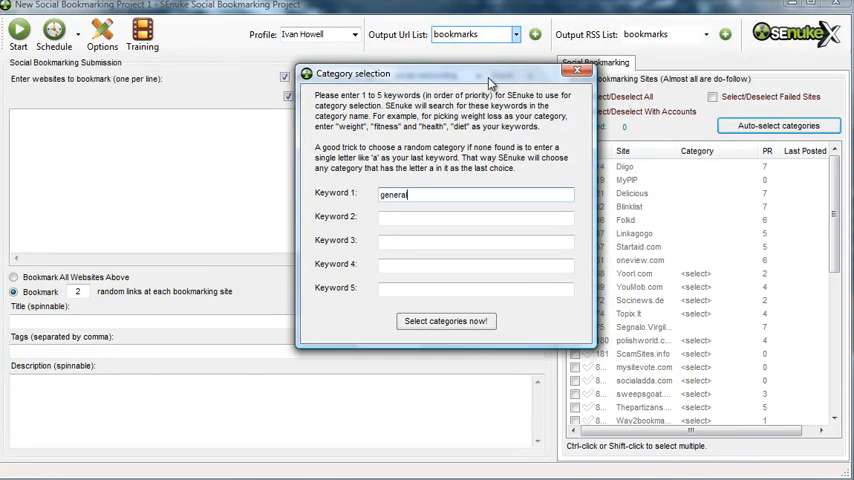
type("technology")
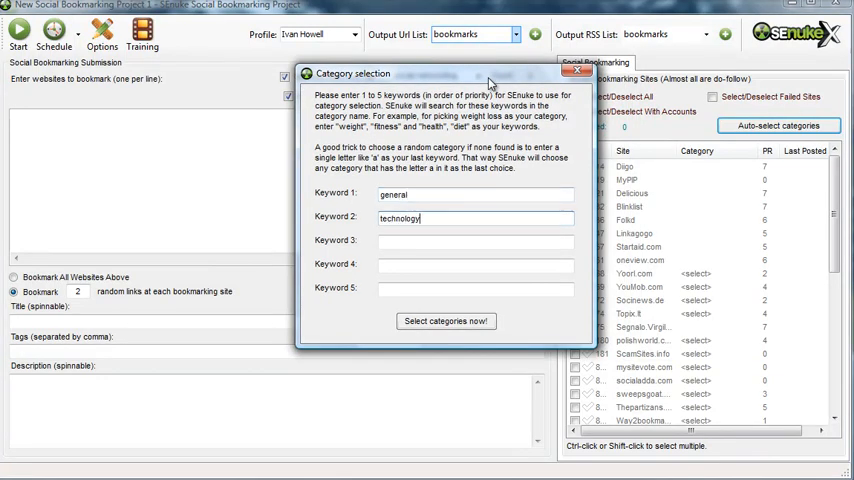
left_click(475, 241)
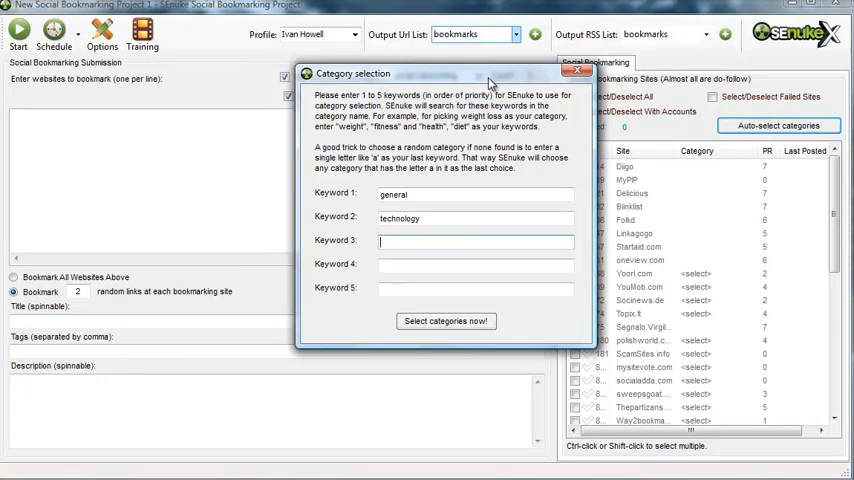
type("politics")
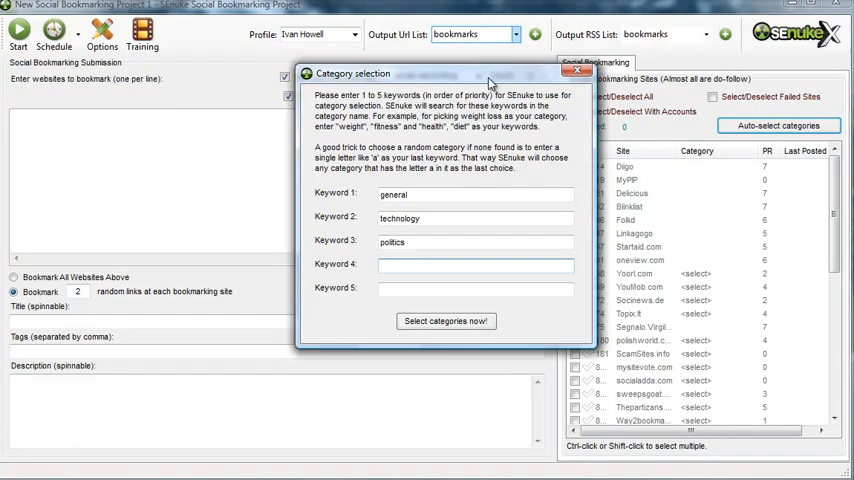
type("comput")
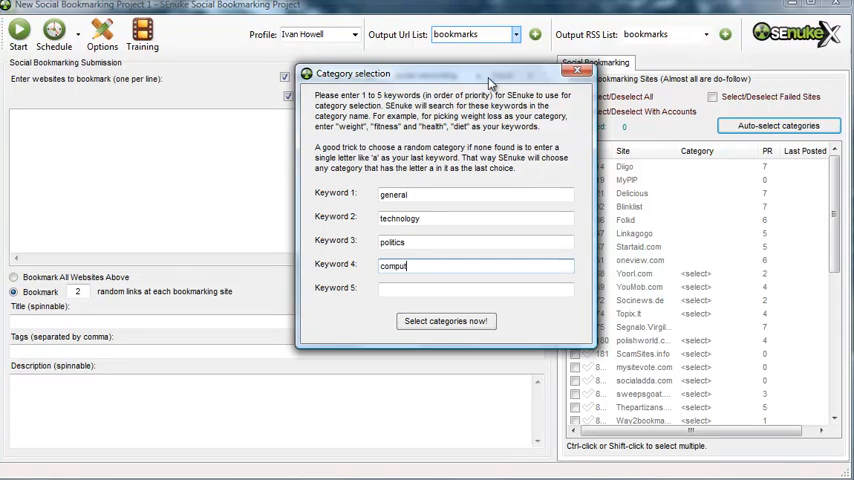
left_click(446, 321)
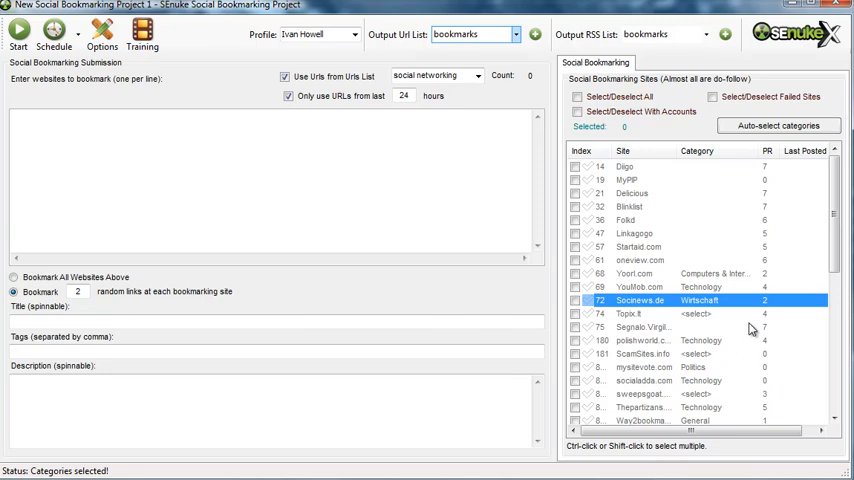
Step: Assign categories: Topix.lt Sportas, ScamSites.info Entertainment, sweepsgoat Weekly Entry
left_click(640, 313)
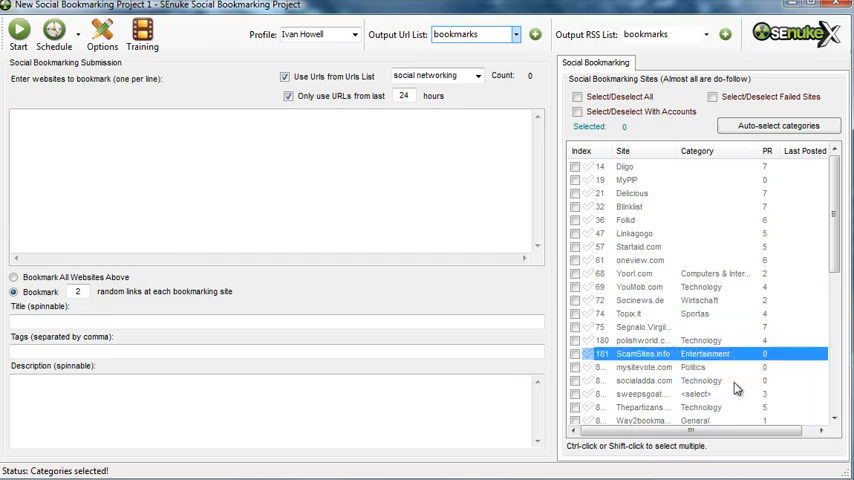
scroll("down", 3)
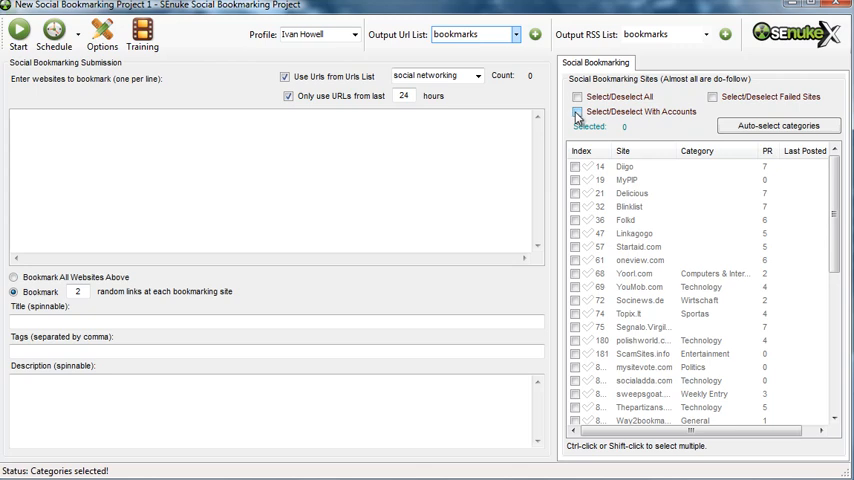
Step: Tick all 41 bookmarking sites and enter 'demo' as title and description
left_click(577, 96)
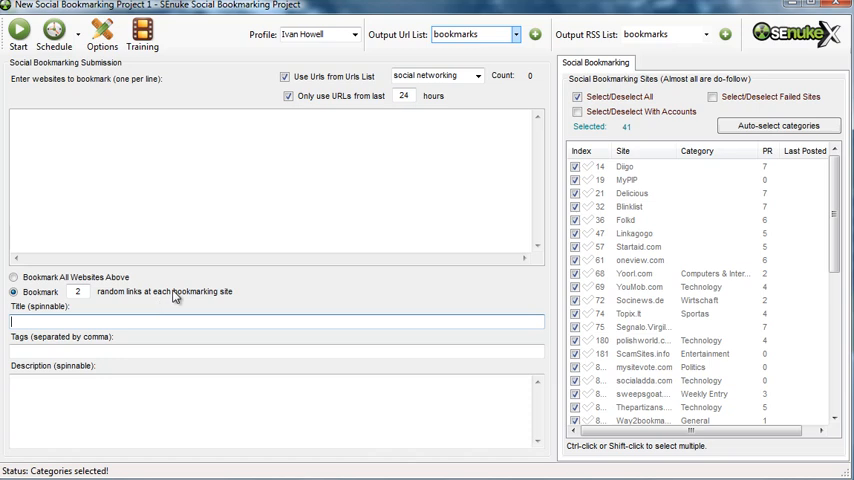
type("demo")
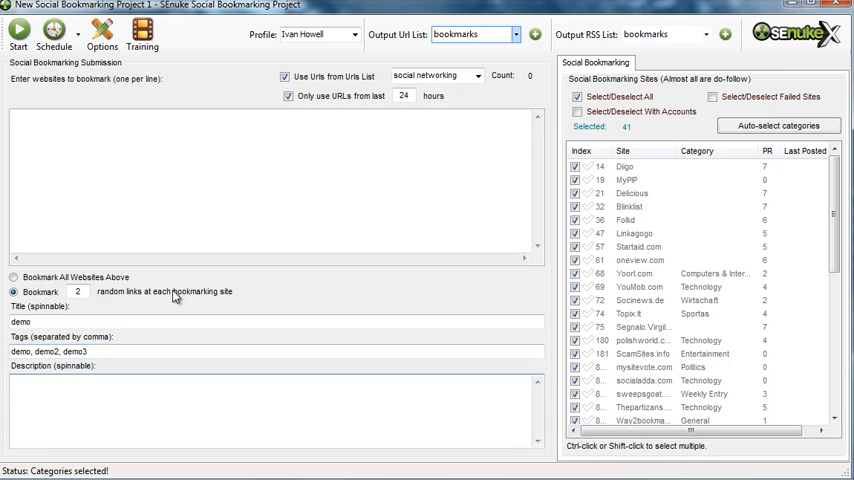
type("demo")
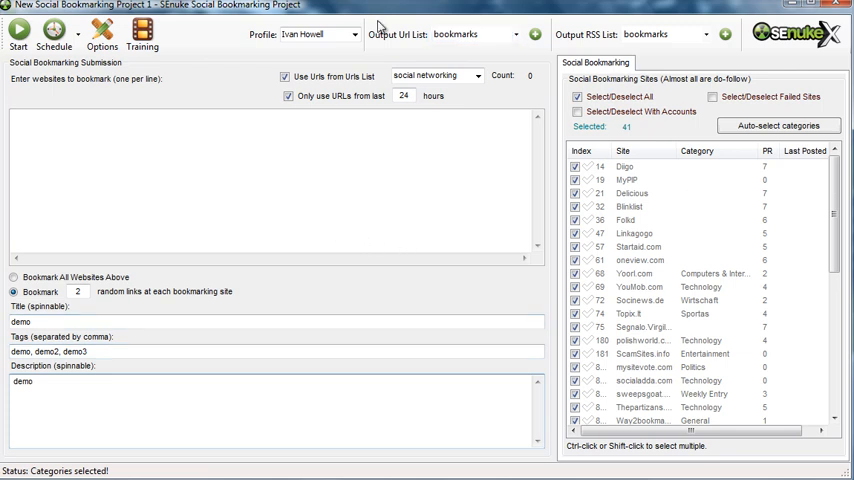
mouse_move(333, 346)
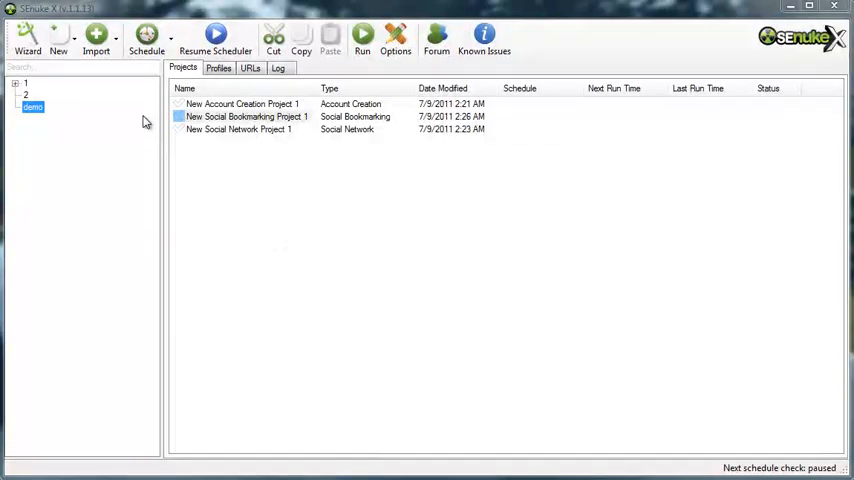
Step: Add a new RSS Project to the demo campaign from the New menu
left_click(60, 35)
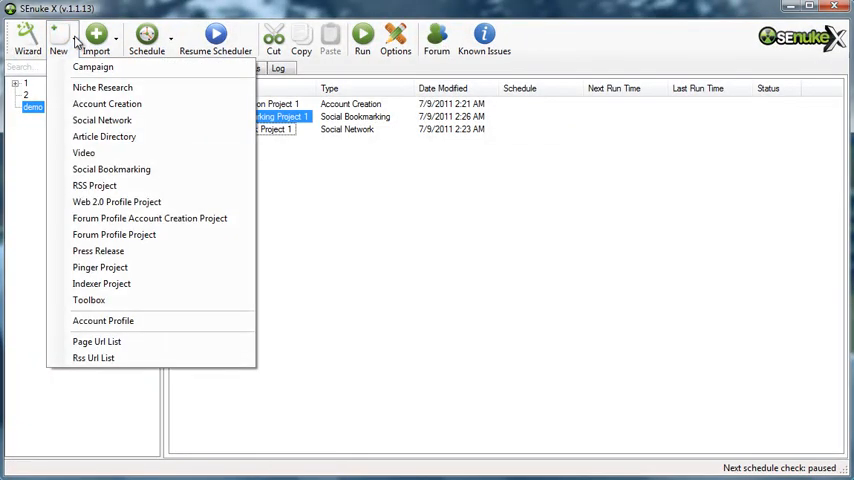
mouse_move(113, 186)
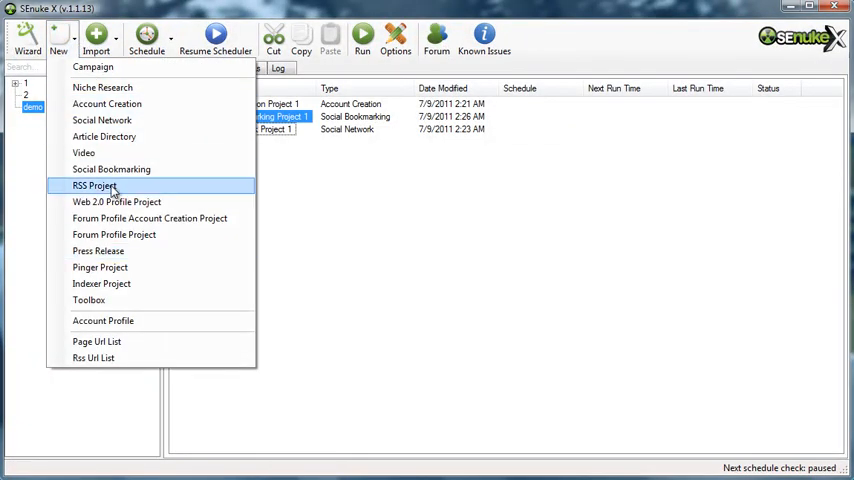
left_click(94, 186)
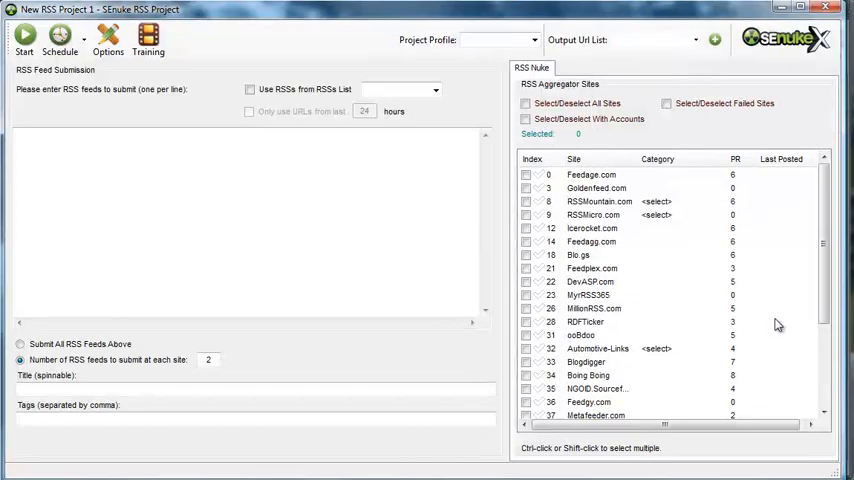
Step: Output to bookmarks, using last-24-hour feeds from the social networking RSS list
left_click(518, 35)
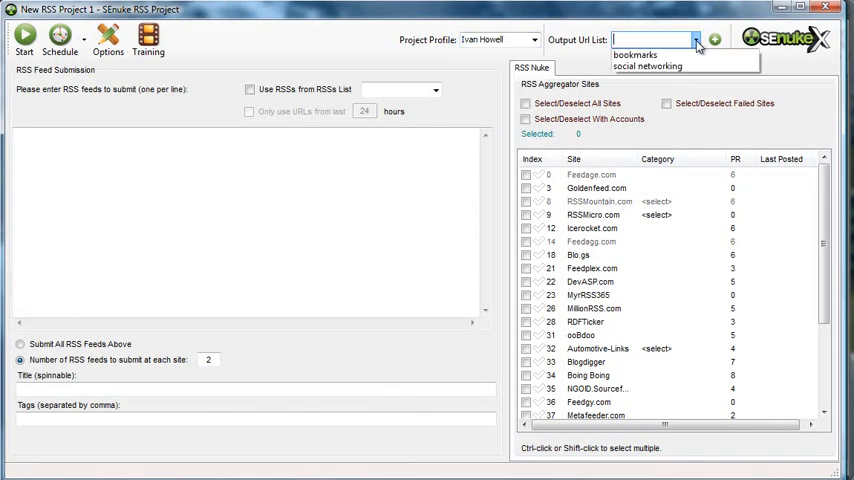
left_click(636, 54)
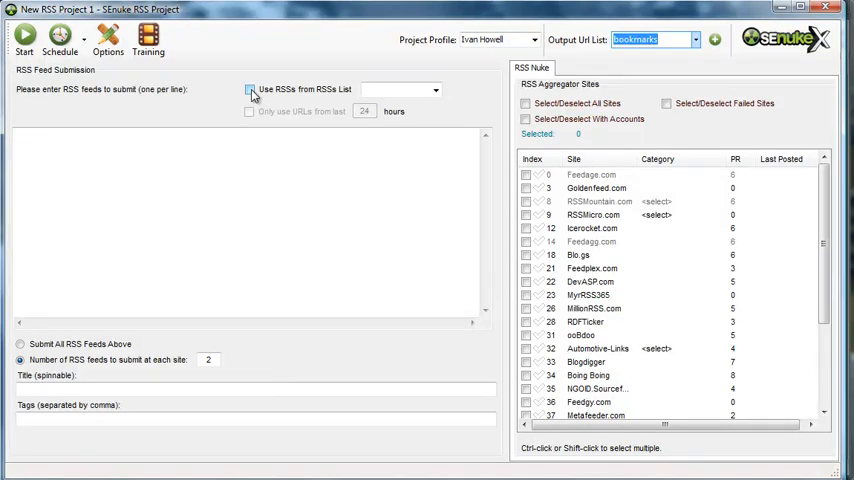
left_click(249, 90)
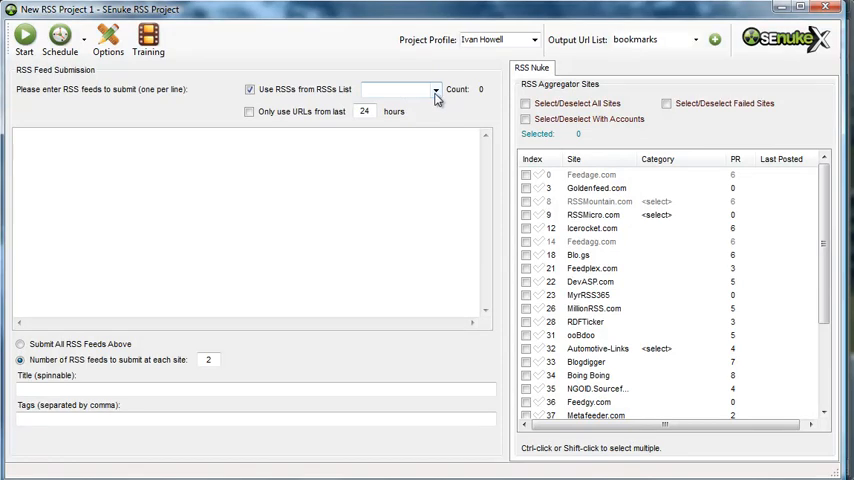
left_click(432, 89)
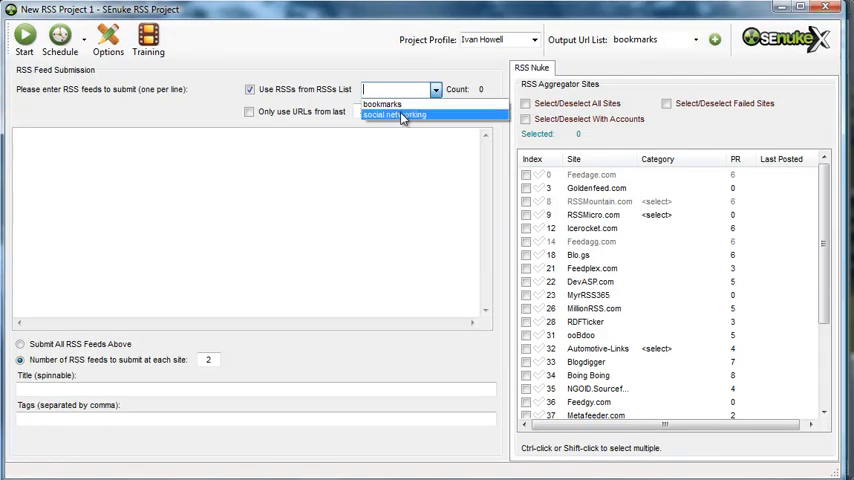
left_click(411, 118)
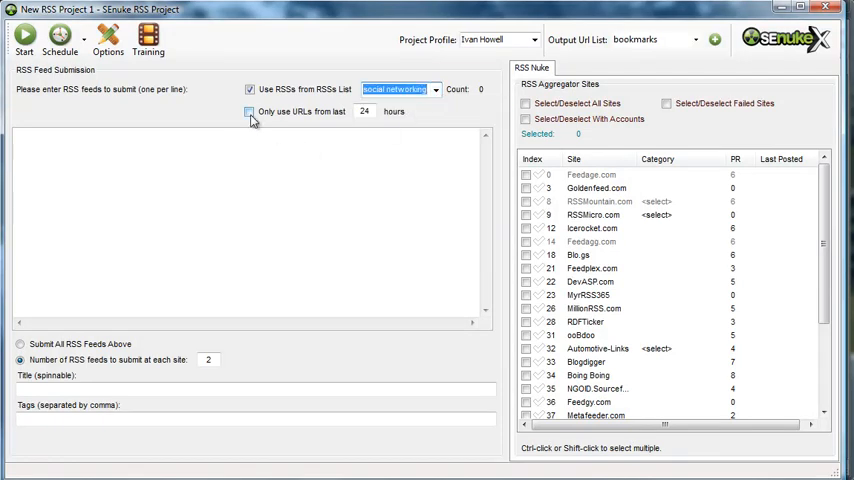
left_click(246, 119)
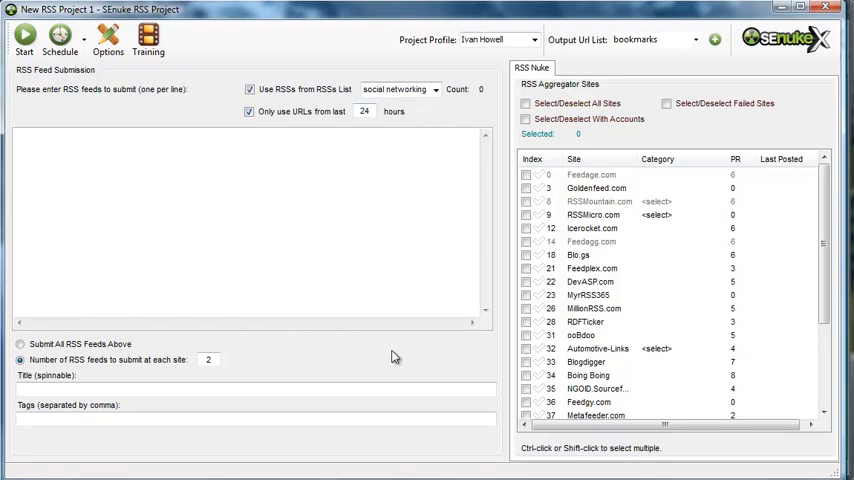
Step: Set 2 feeds per site, title 'demo' and tags demo, demo2, demo3
left_click(65, 391)
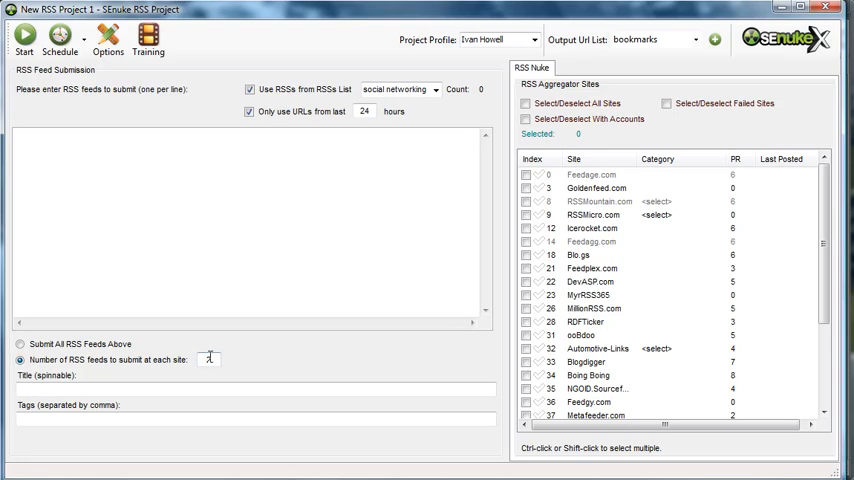
type("2")
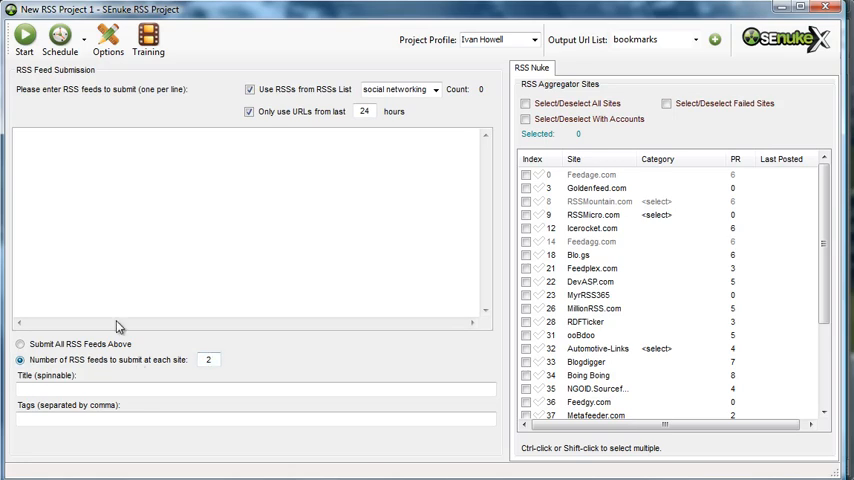
mouse_move(128, 233)
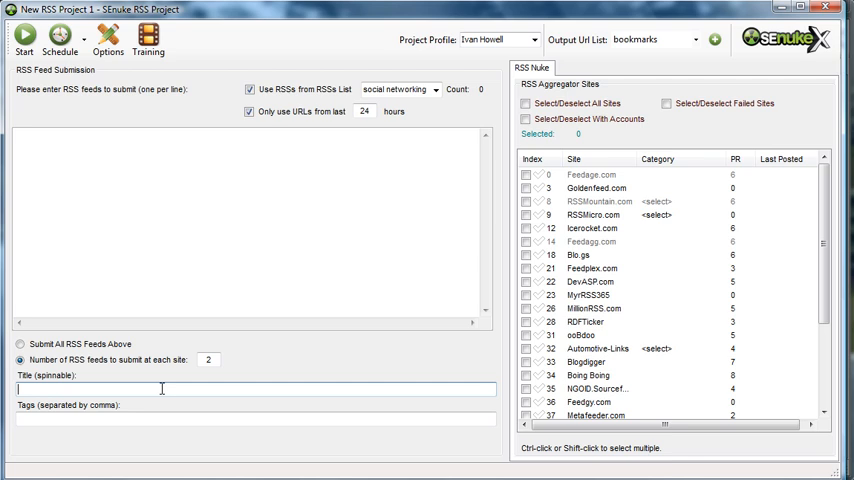
type("demo")
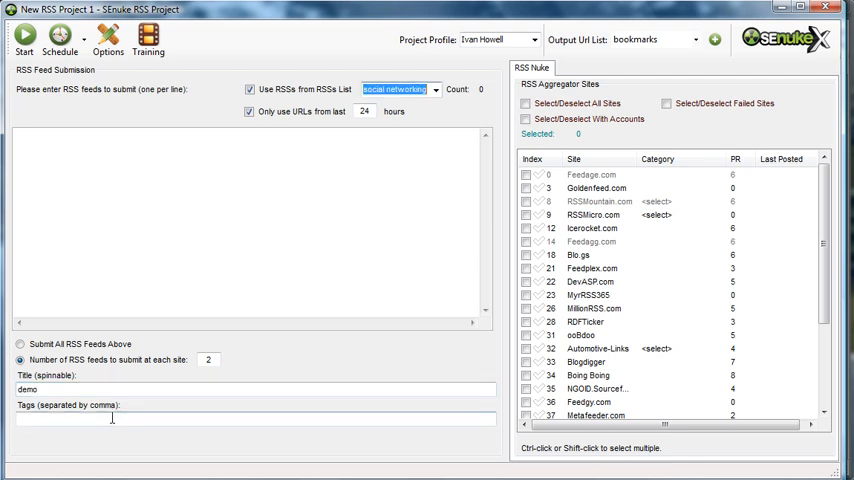
type("demo, demo2, demo3")
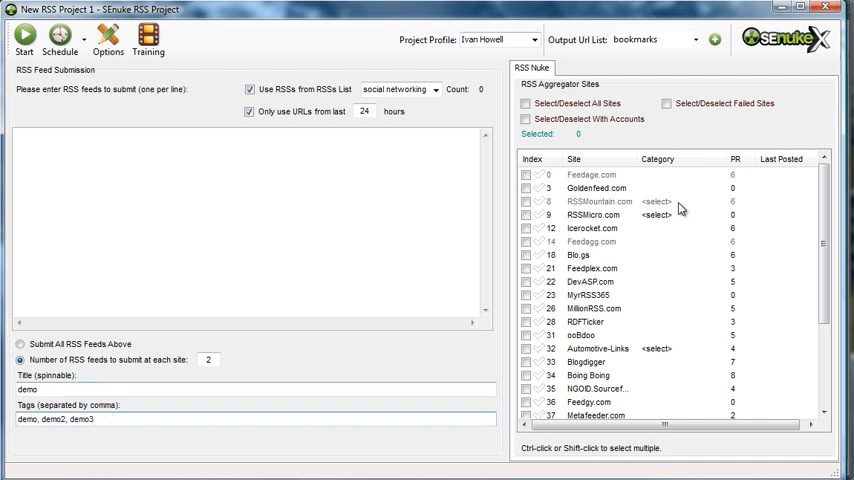
Step: Give unset RSS sites categories such as Careers and tick every RSS aggregator site
left_click(660, 201)
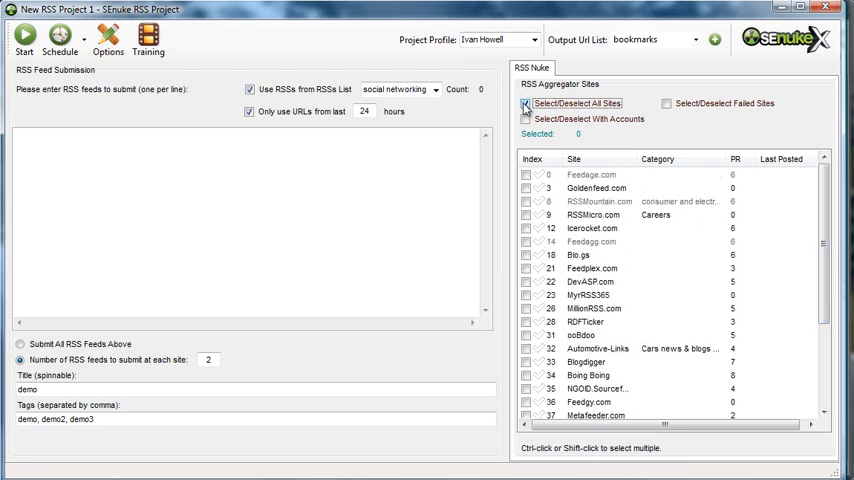
left_click(526, 104)
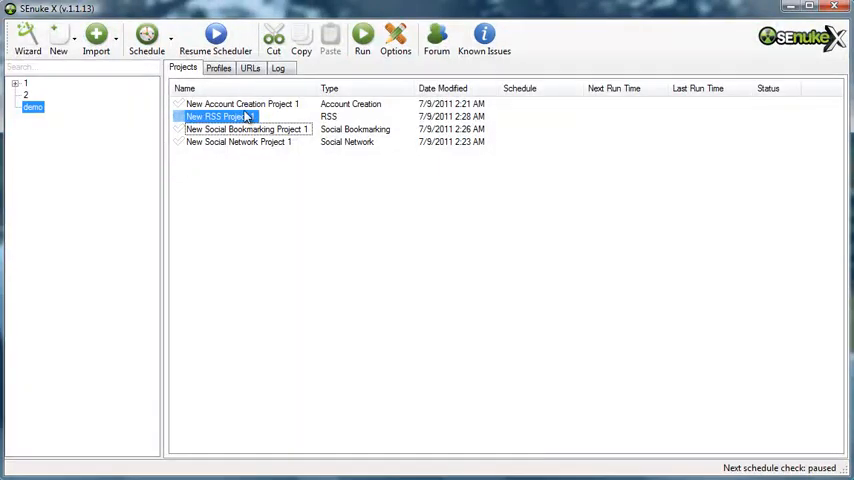
Step: Reopen, review and re-save the Account Creation project, then show new project types
double_click(255, 113)
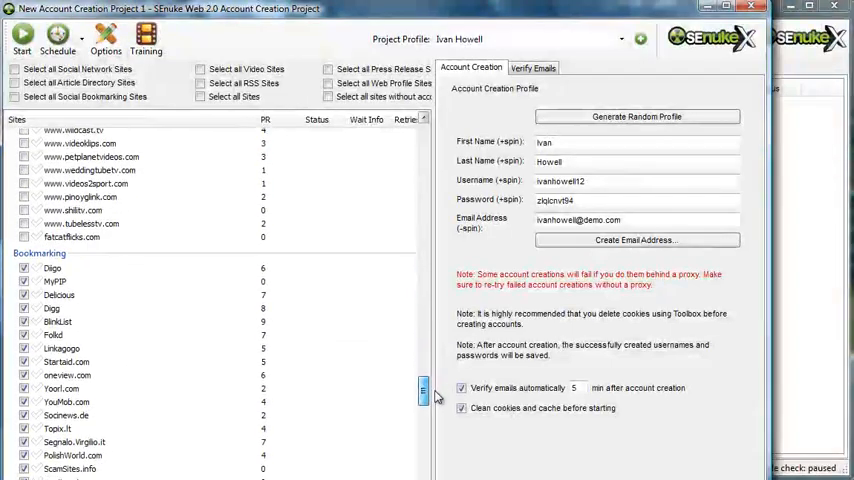
scroll("down", 3)
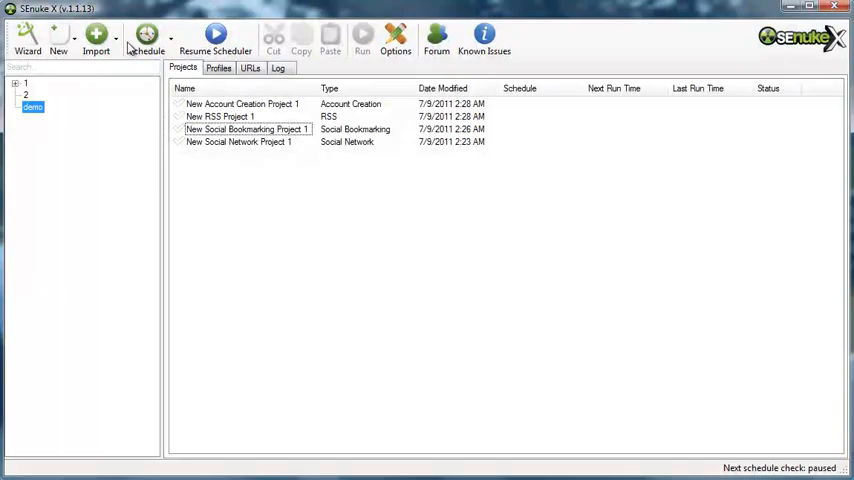
left_click(58, 42)
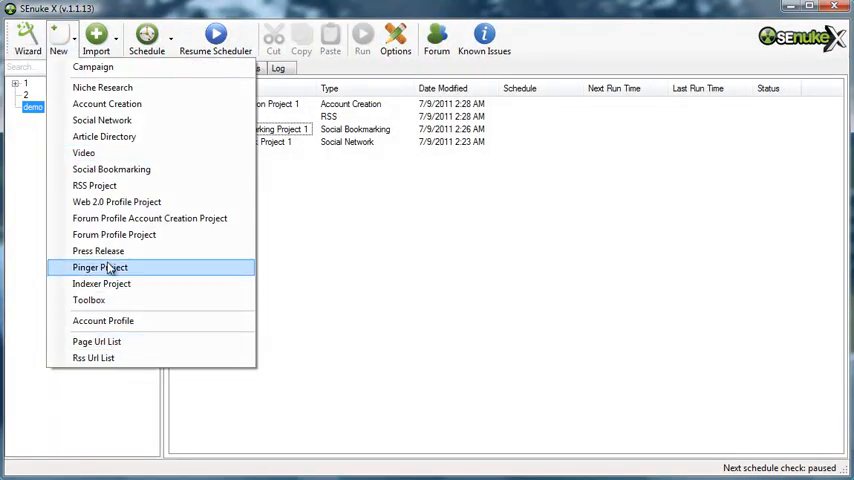